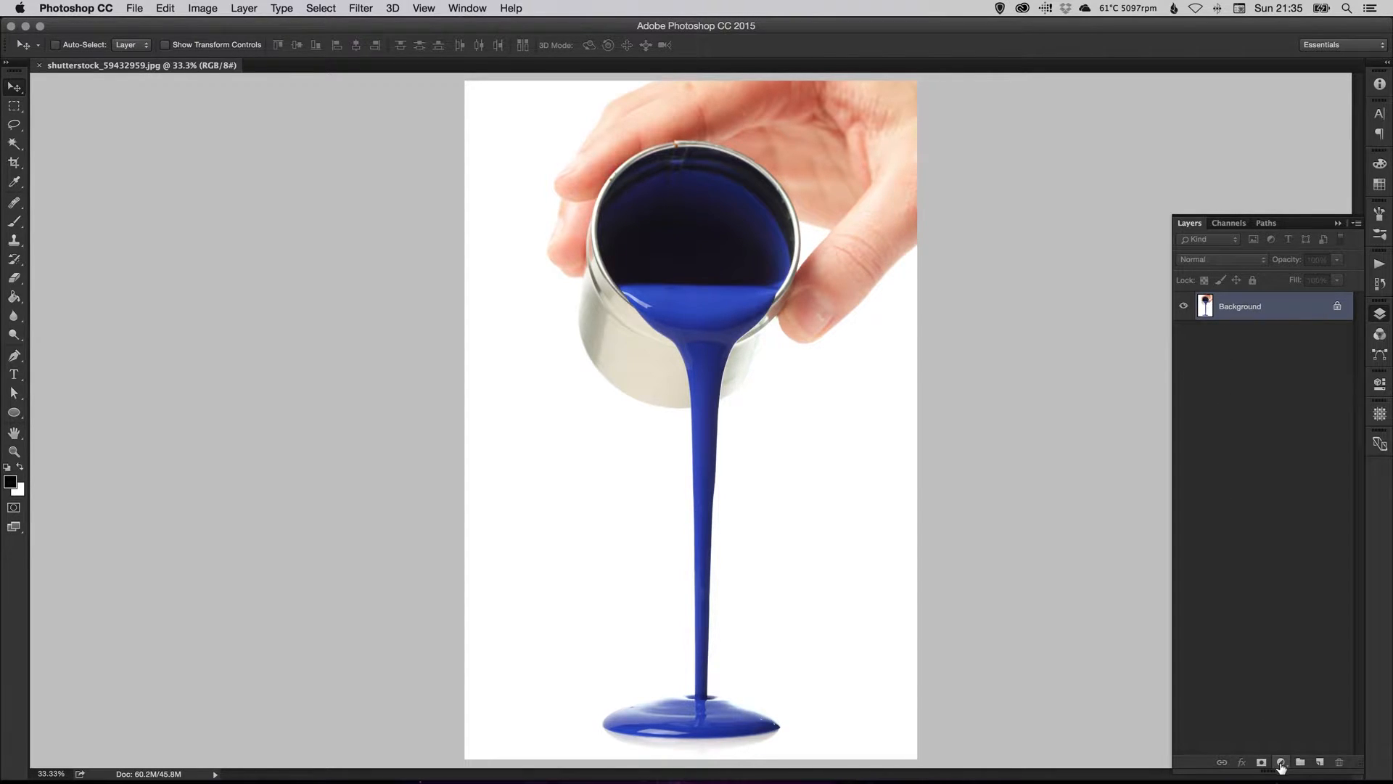
mouse_move(1282, 762)
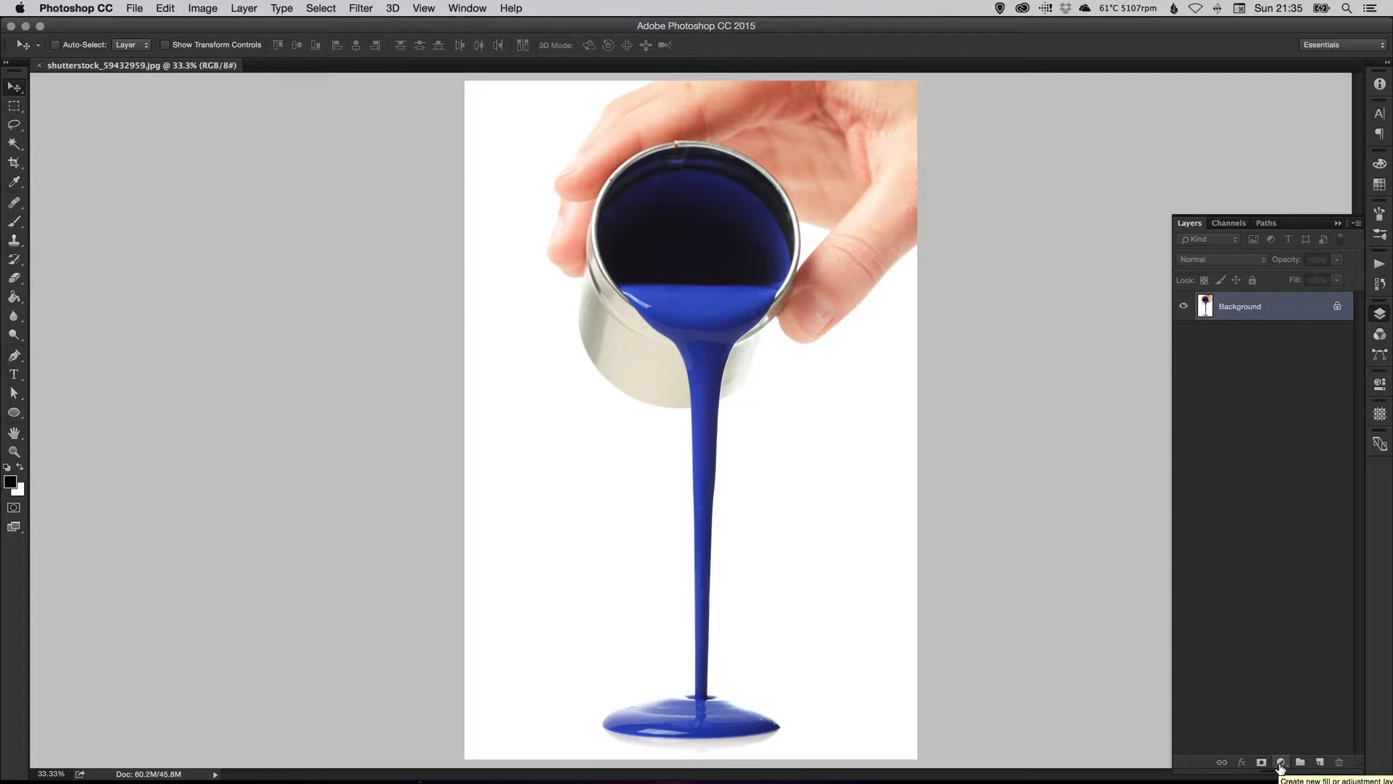
Step: Create the 'Hue/Saturation 1' adjustment layer above the paint photo from the Layer menu
click(1281, 760)
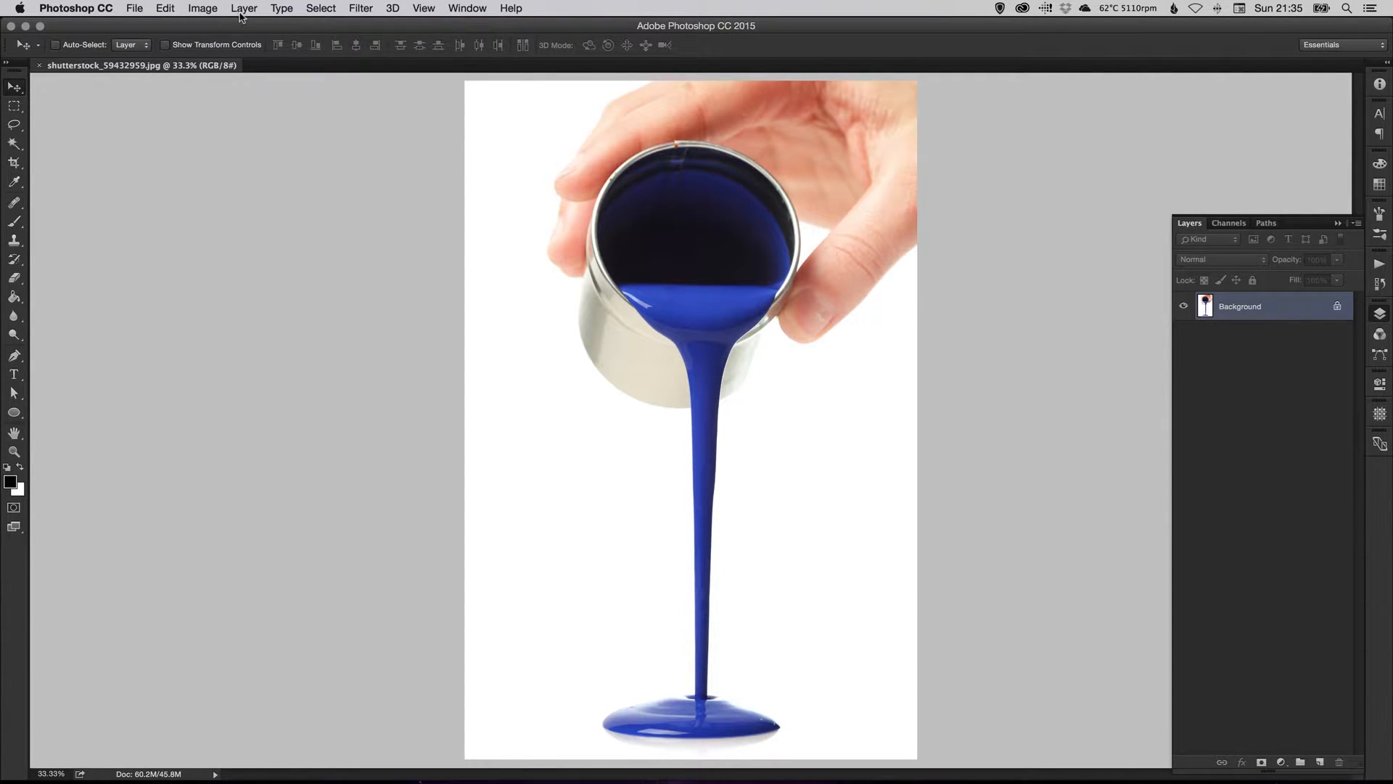
click(243, 8)
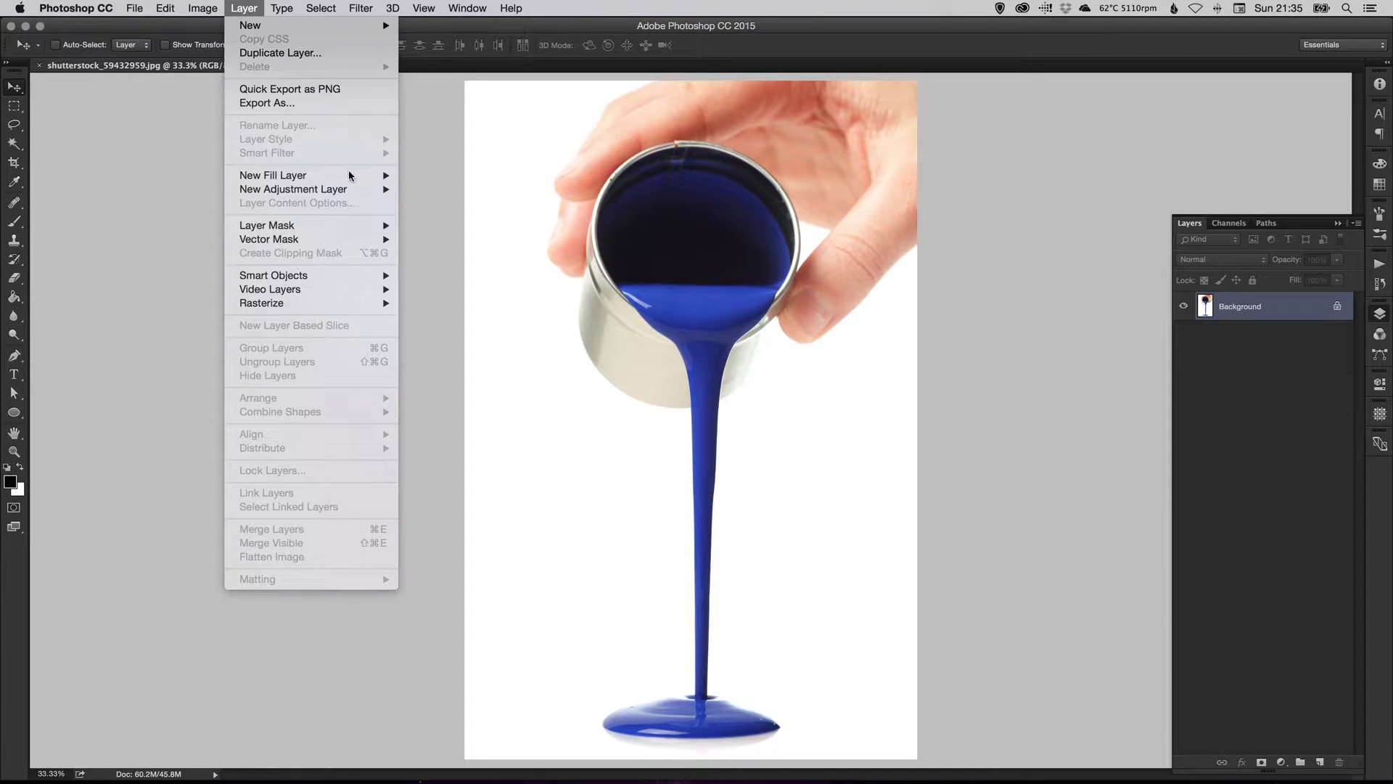
mouse_move(293, 190)
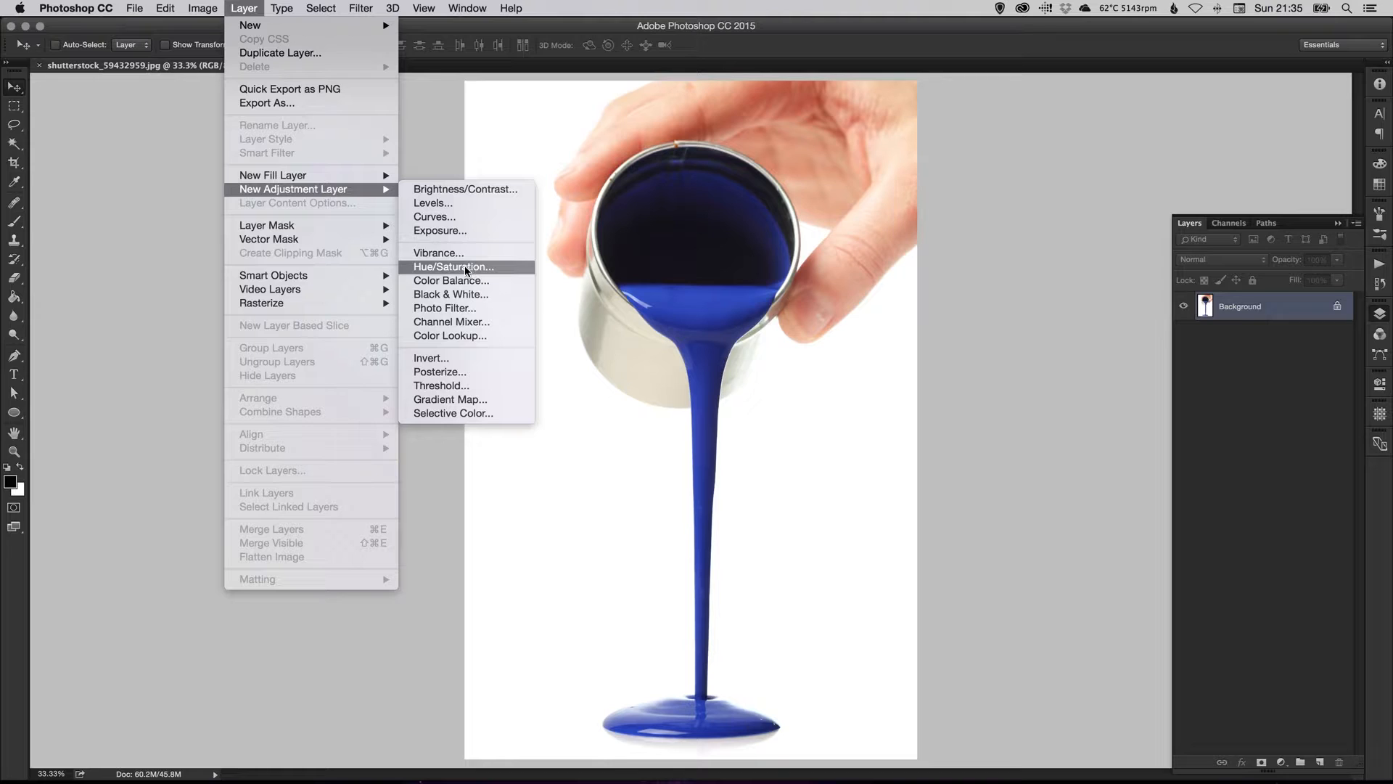
click(453, 267)
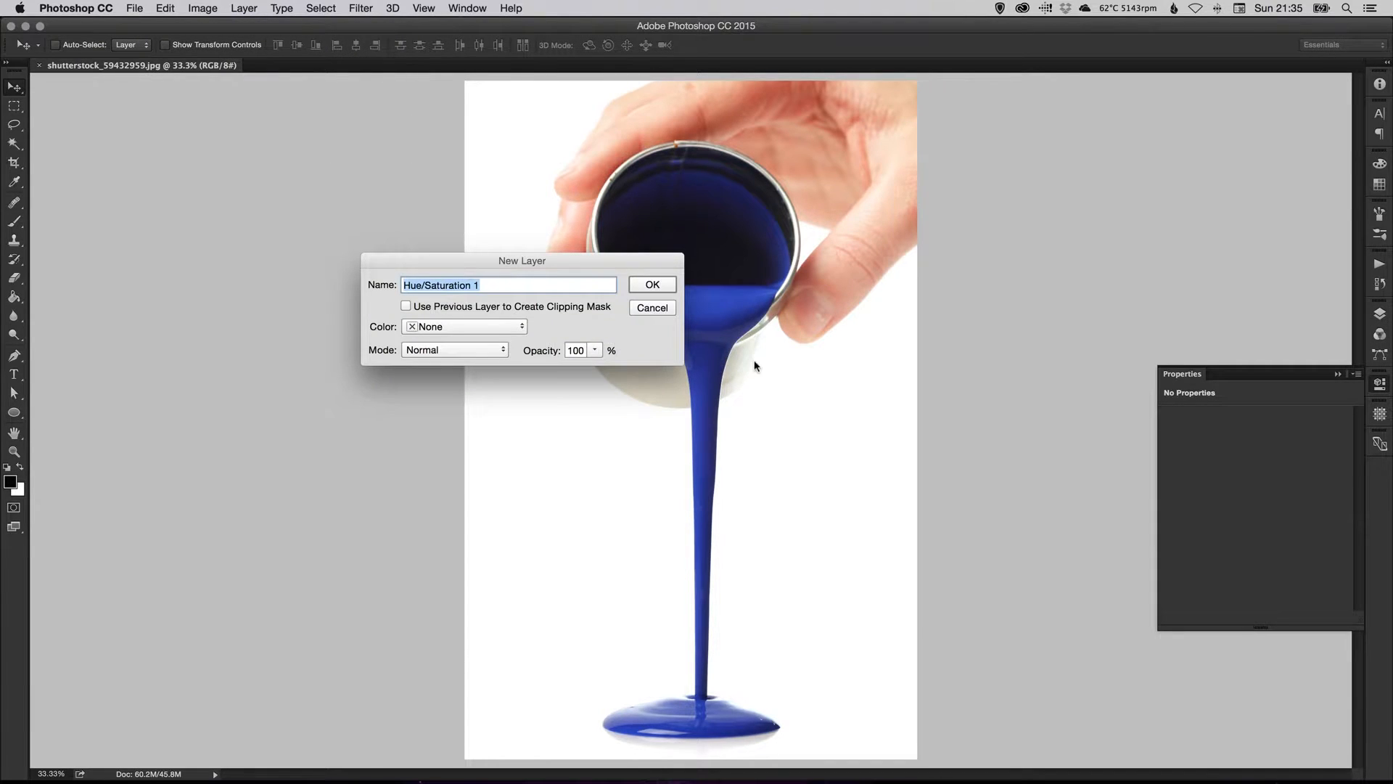
click(653, 285)
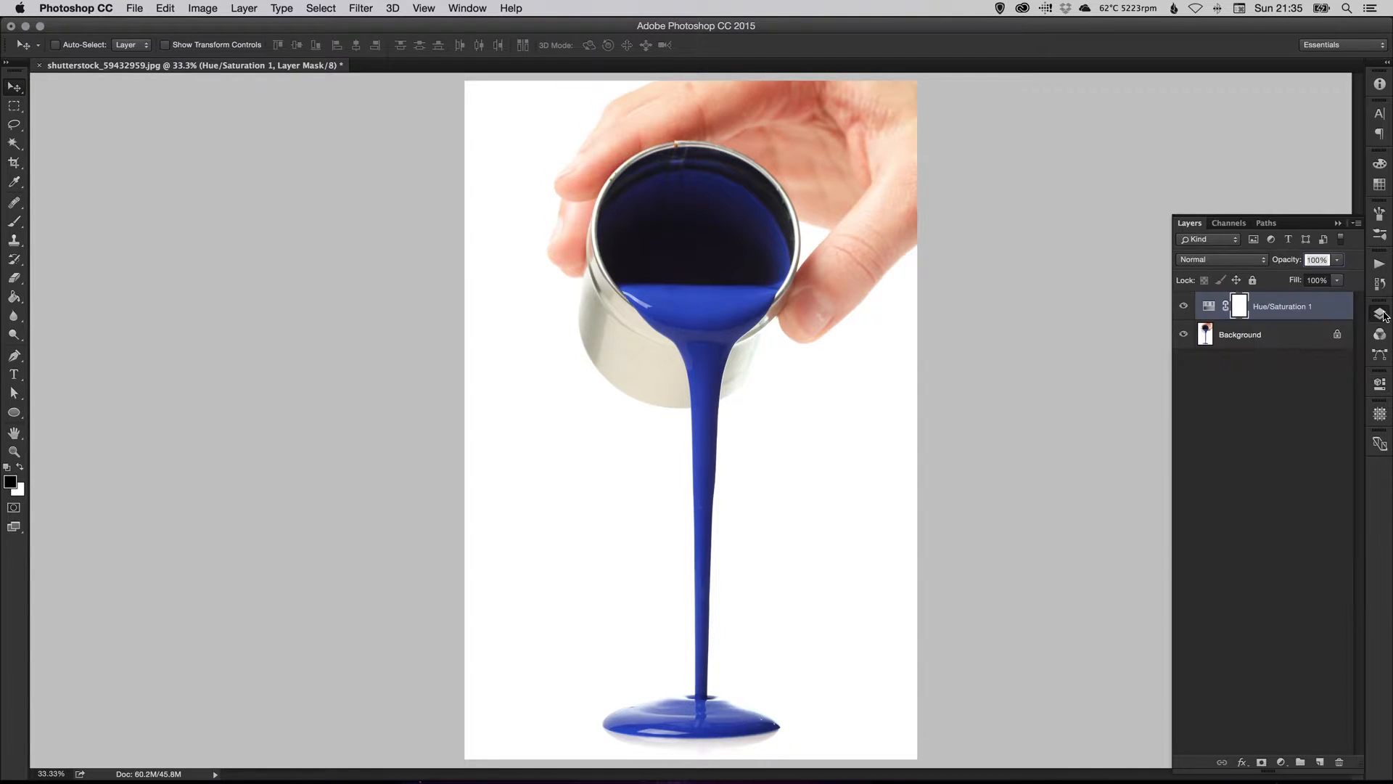
mouse_move(1259, 333)
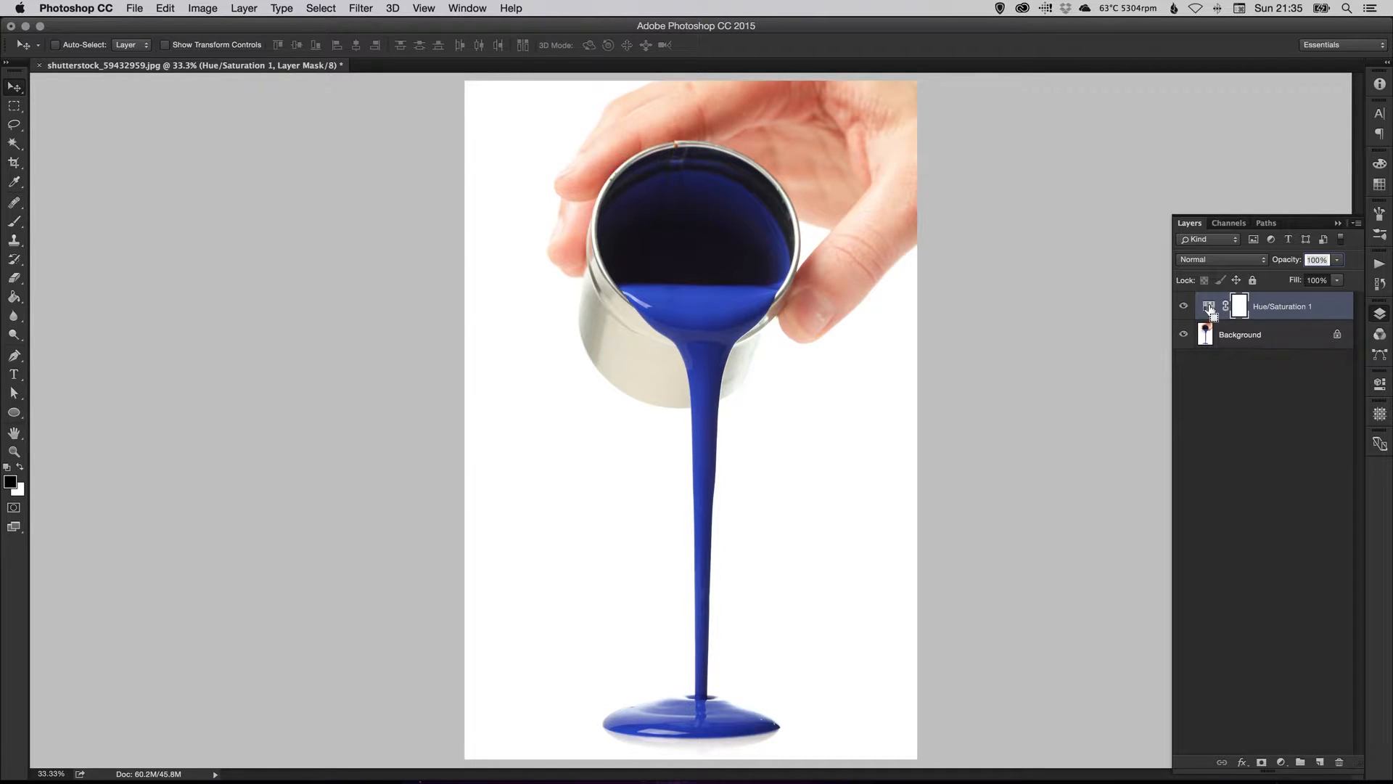
Step: Drag Hue through several colours, settling near -83 so the paint turns green
double_click(1209, 306)
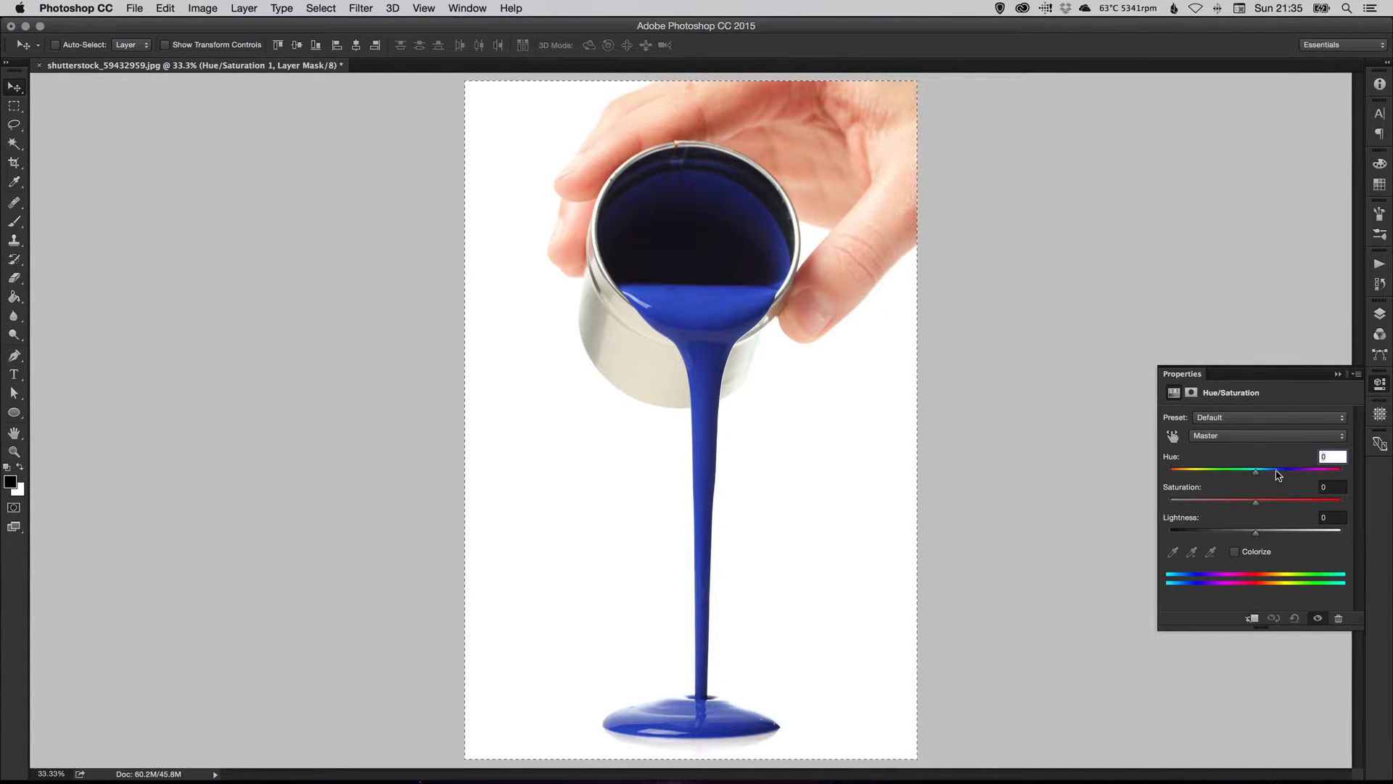
drag(1255, 470, 1286, 470)
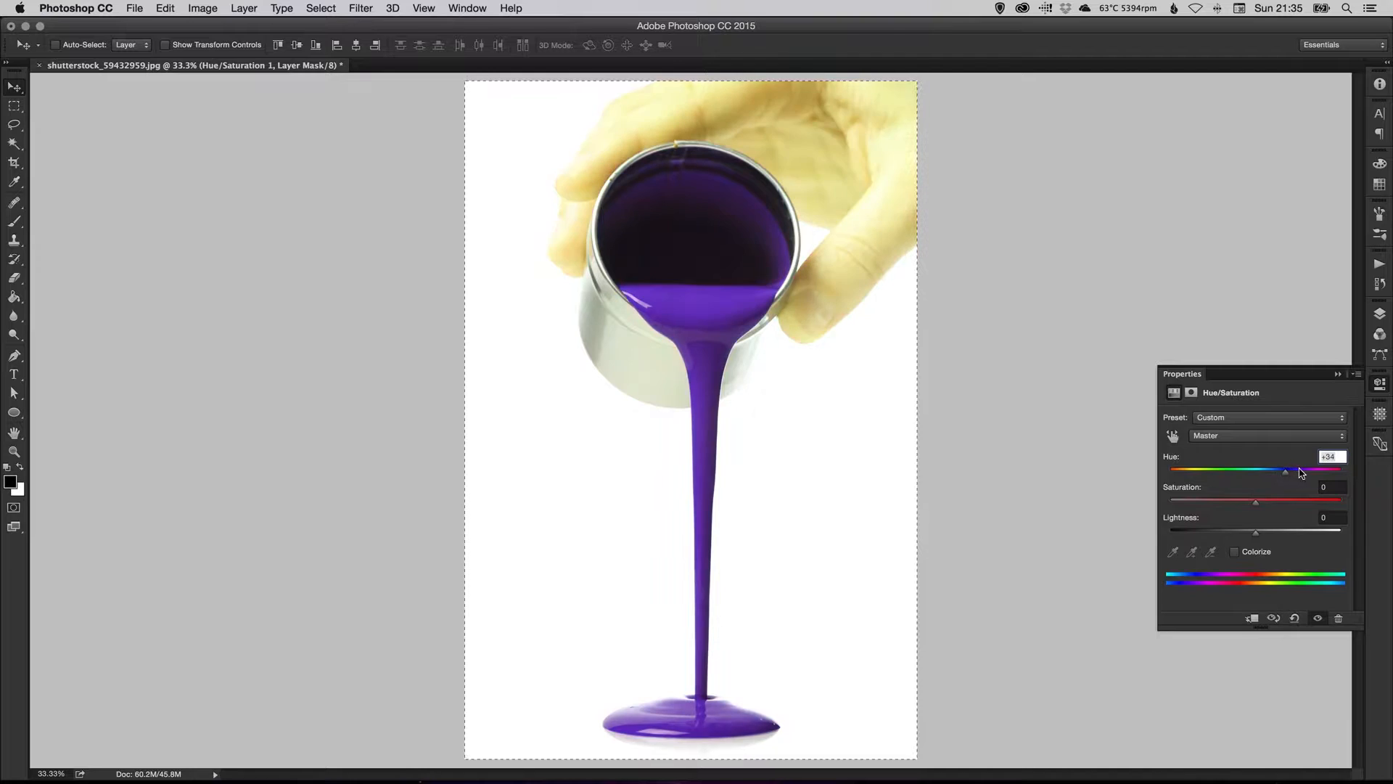
drag(1286, 470, 1266, 470)
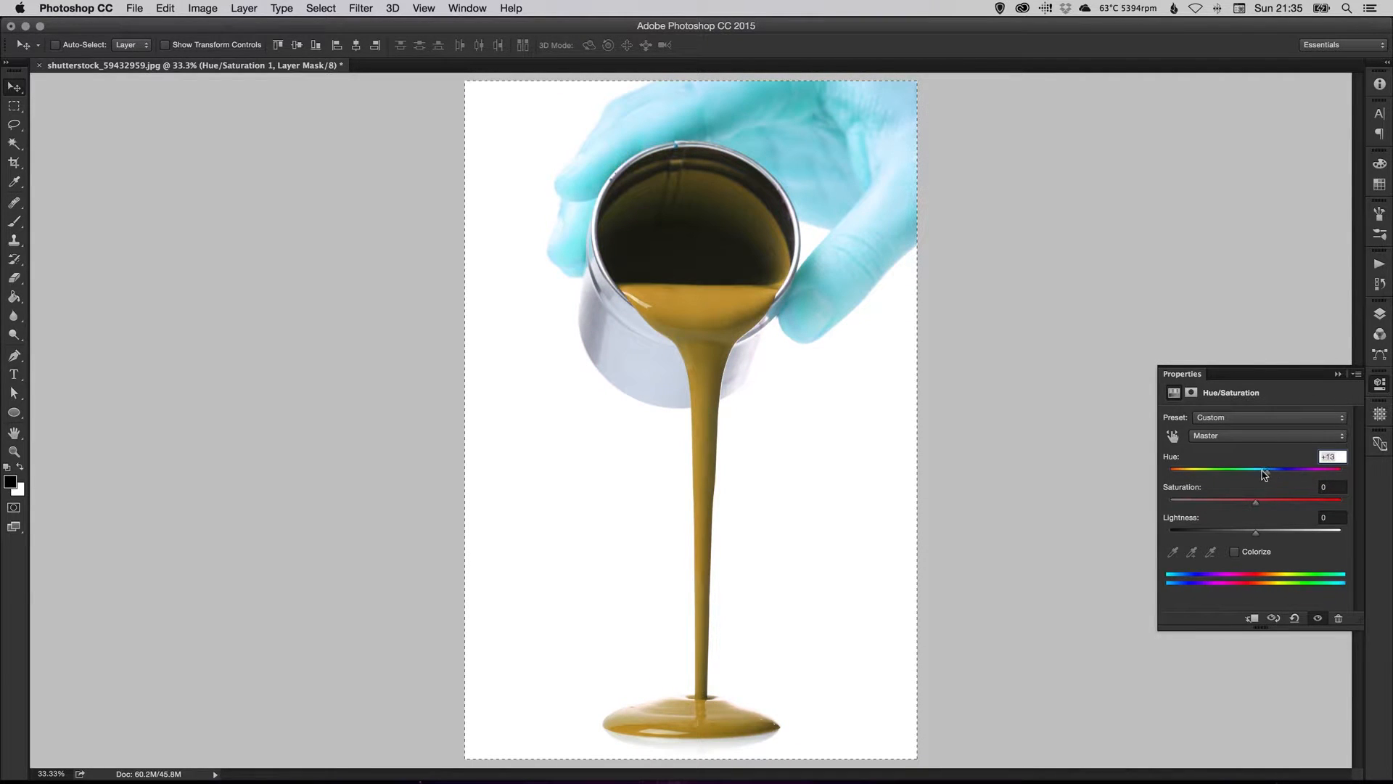
drag(1264, 470, 1208, 469)
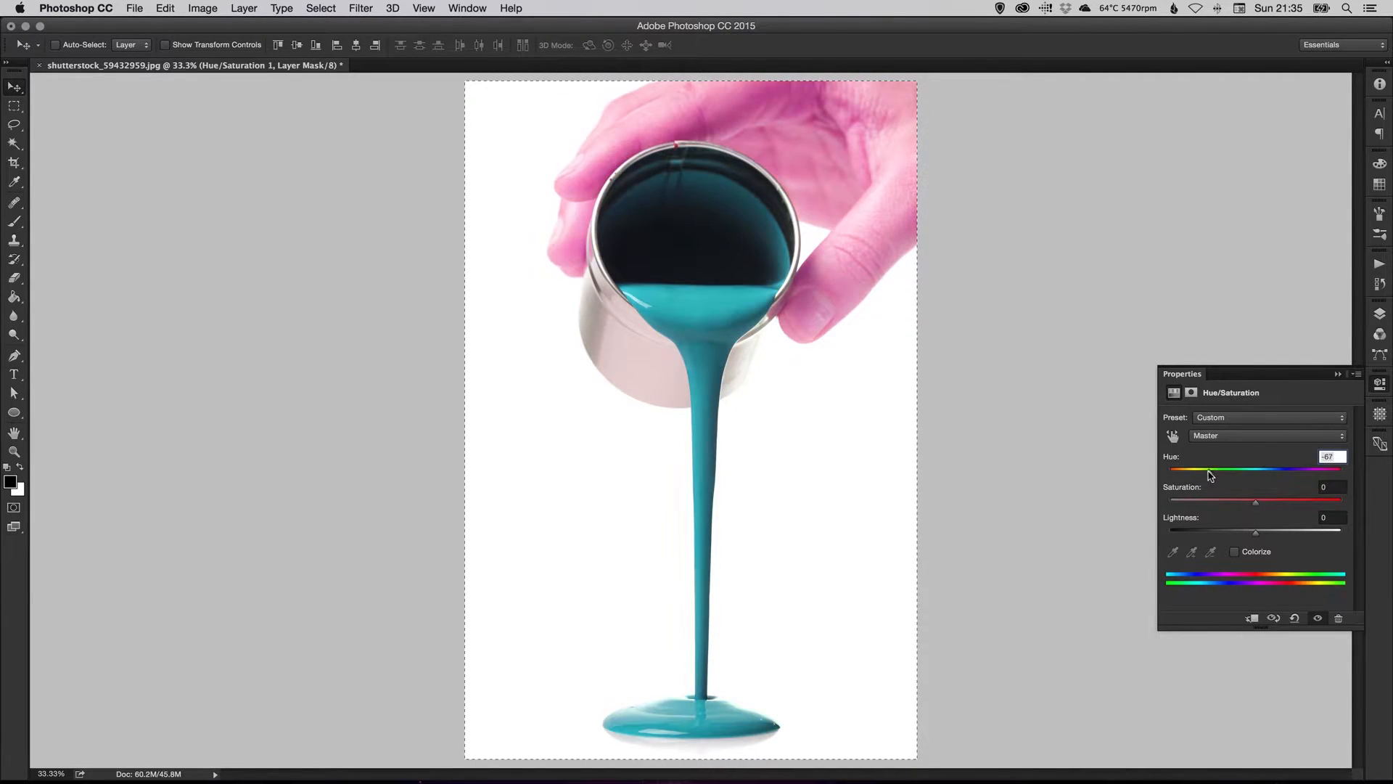
drag(1185, 469, 1214, 469)
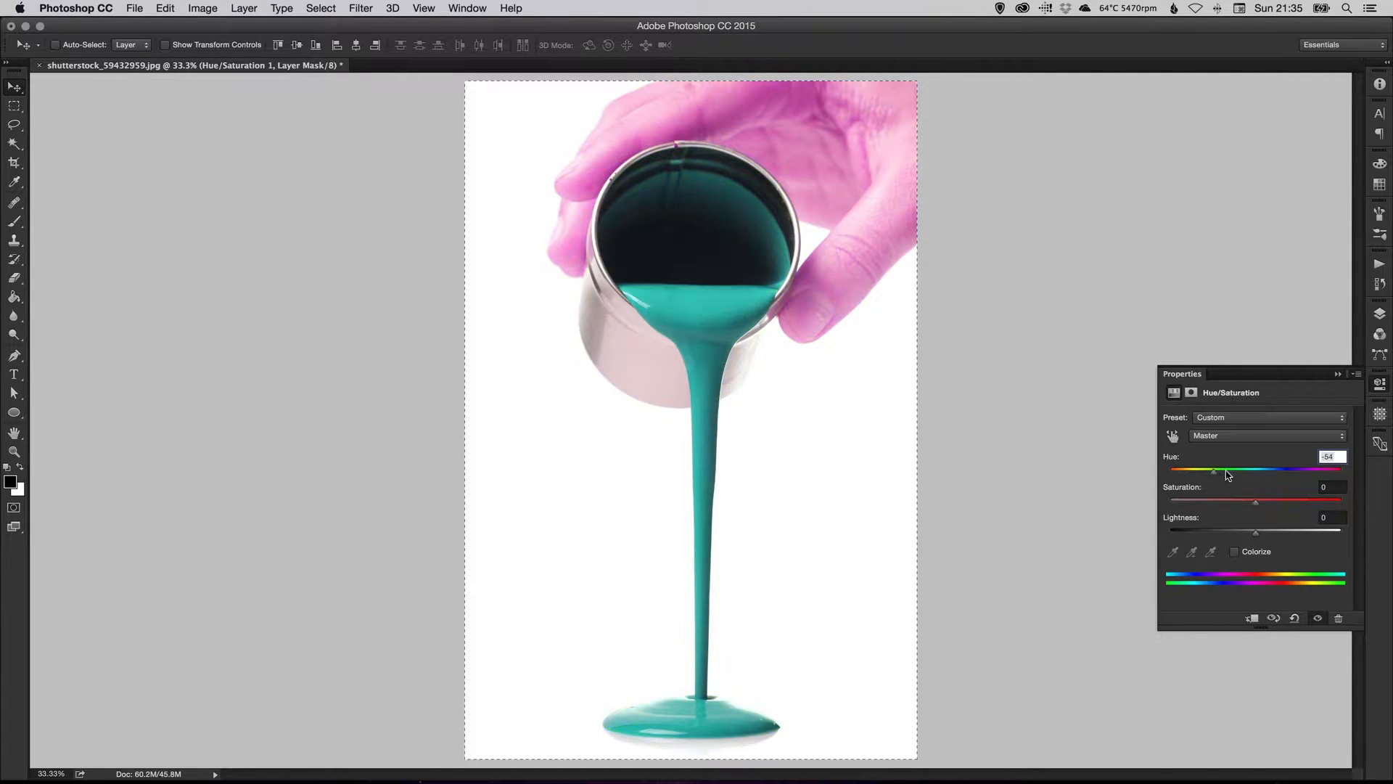
drag(1213, 469, 1310, 470)
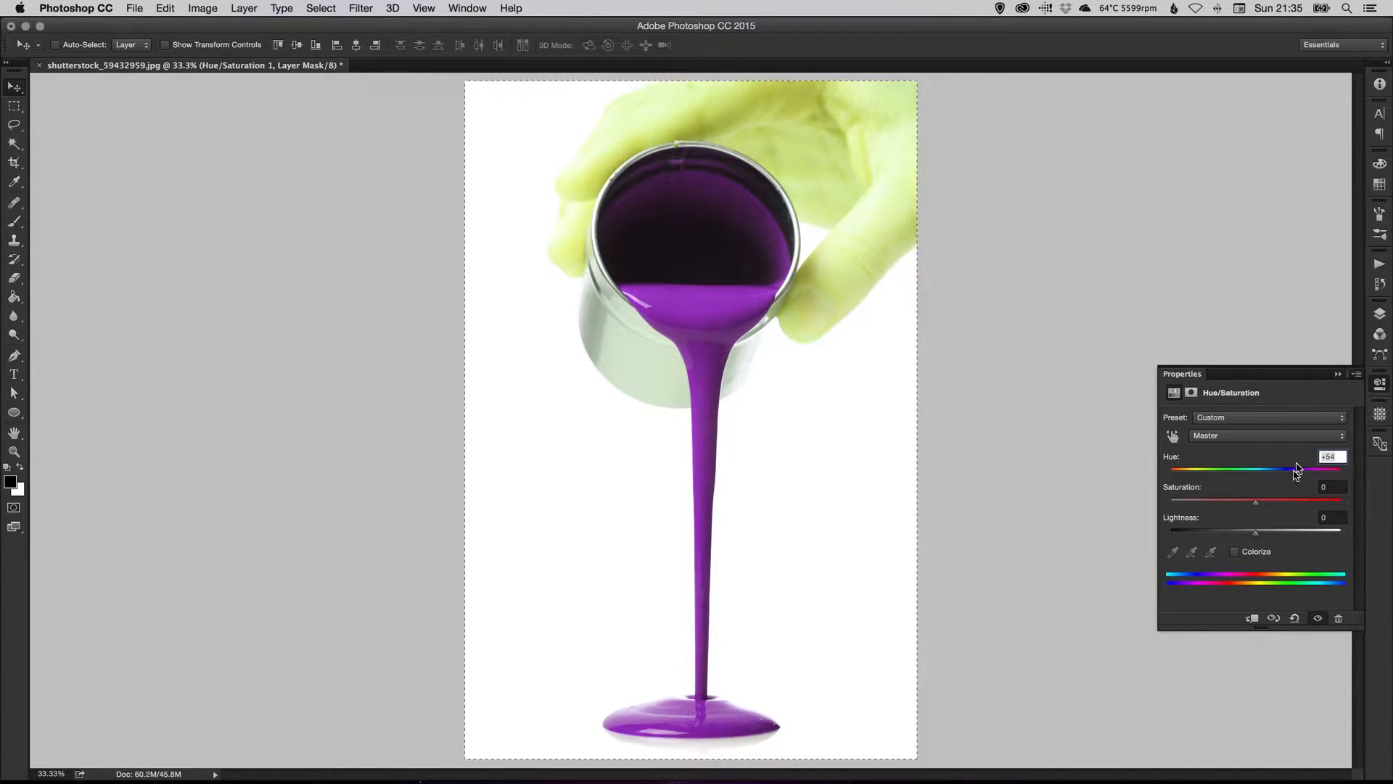
drag(1297, 468, 1243, 468)
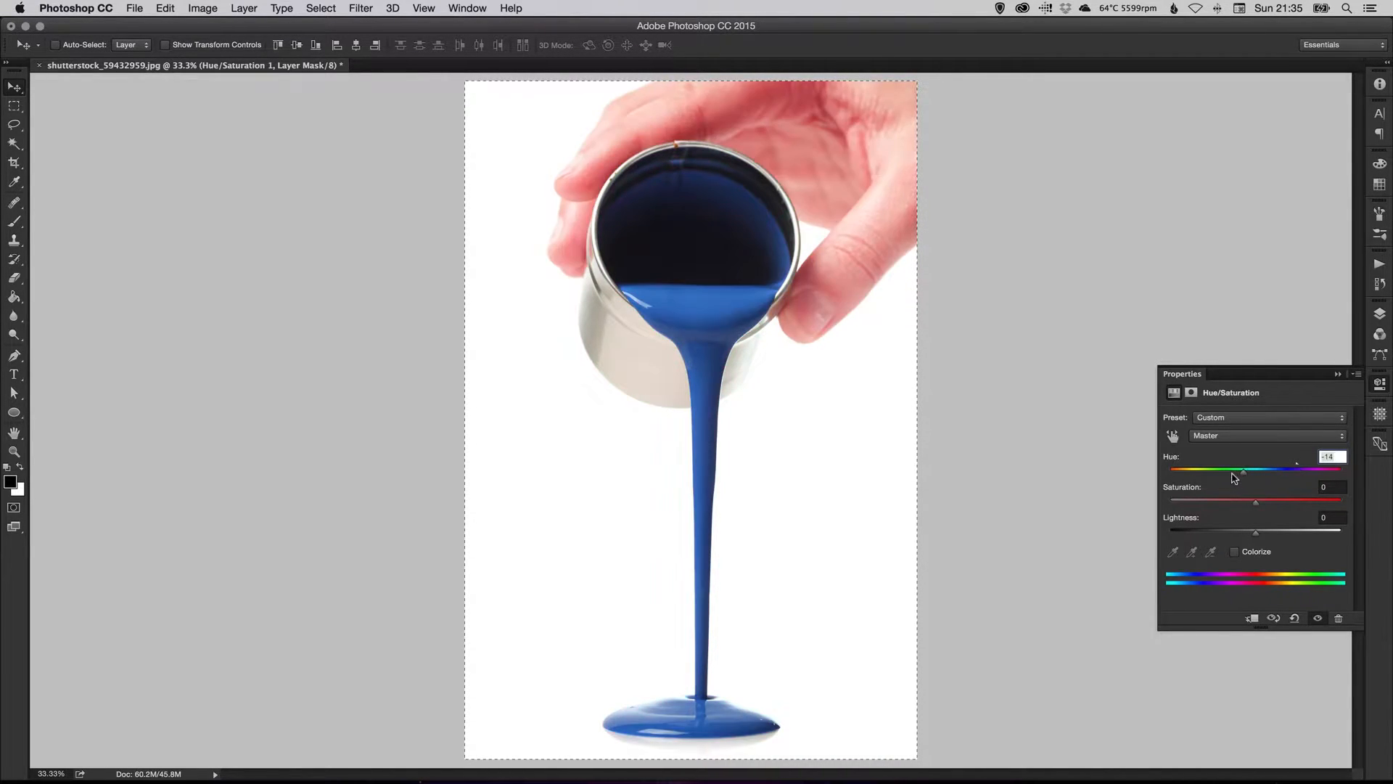
drag(1242, 468, 1200, 468)
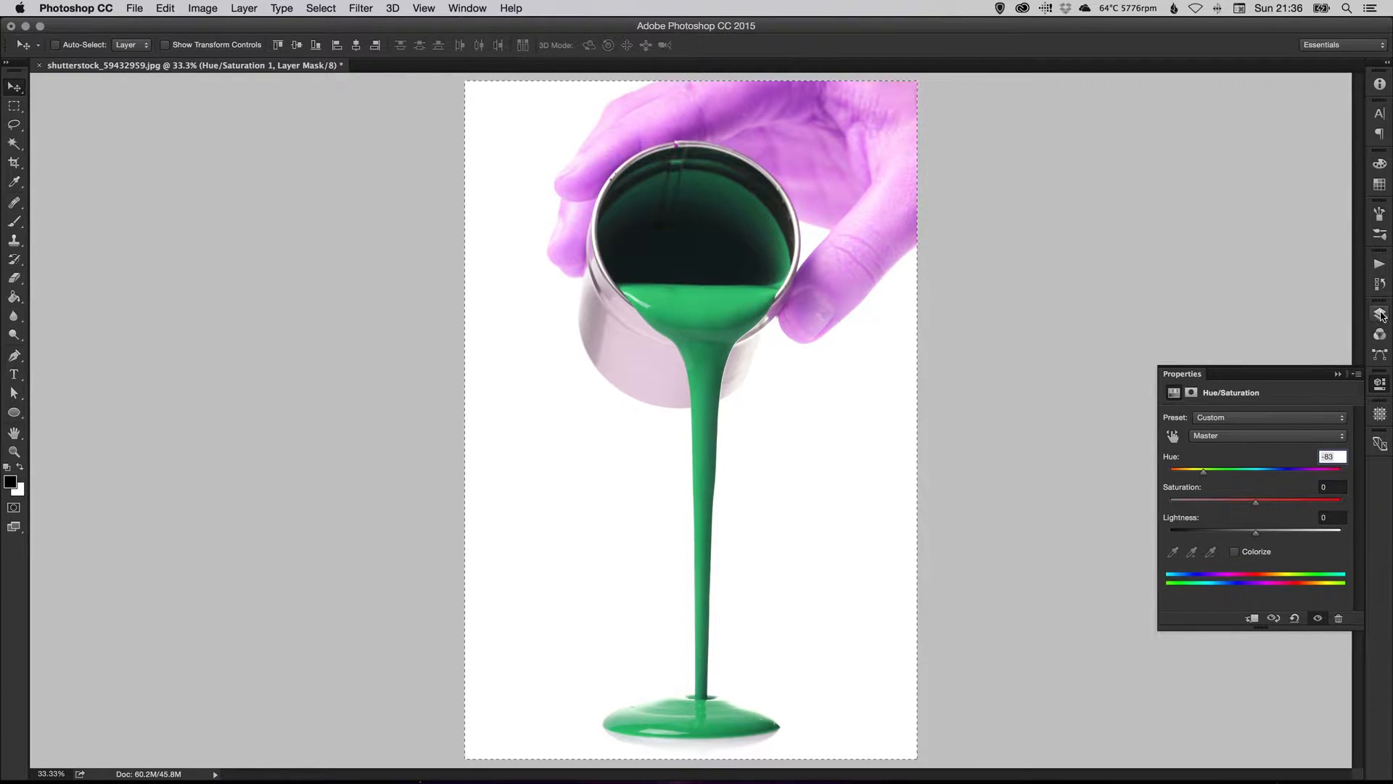
Step: Target the adjustment layer's mask and choose a 250 px Brush
click(1380, 314)
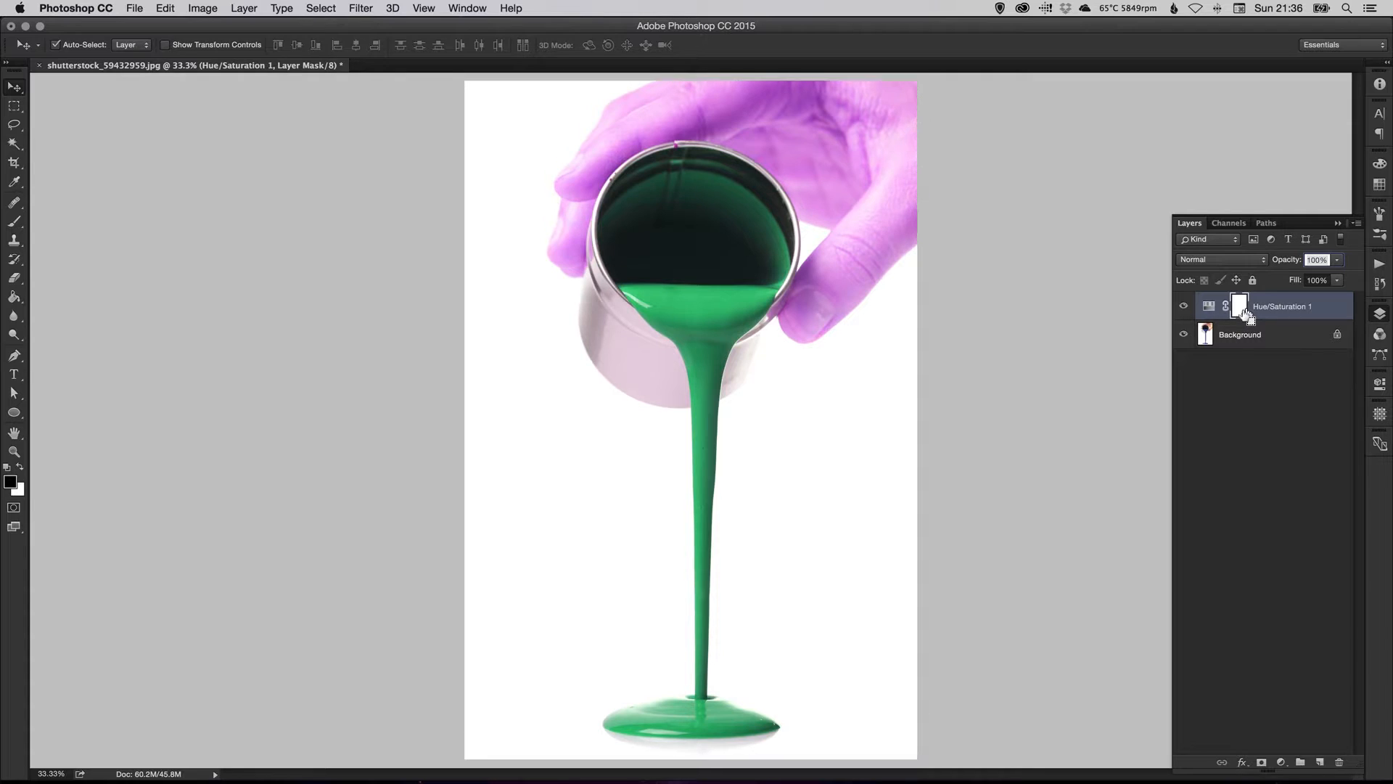
mouse_move(13, 223)
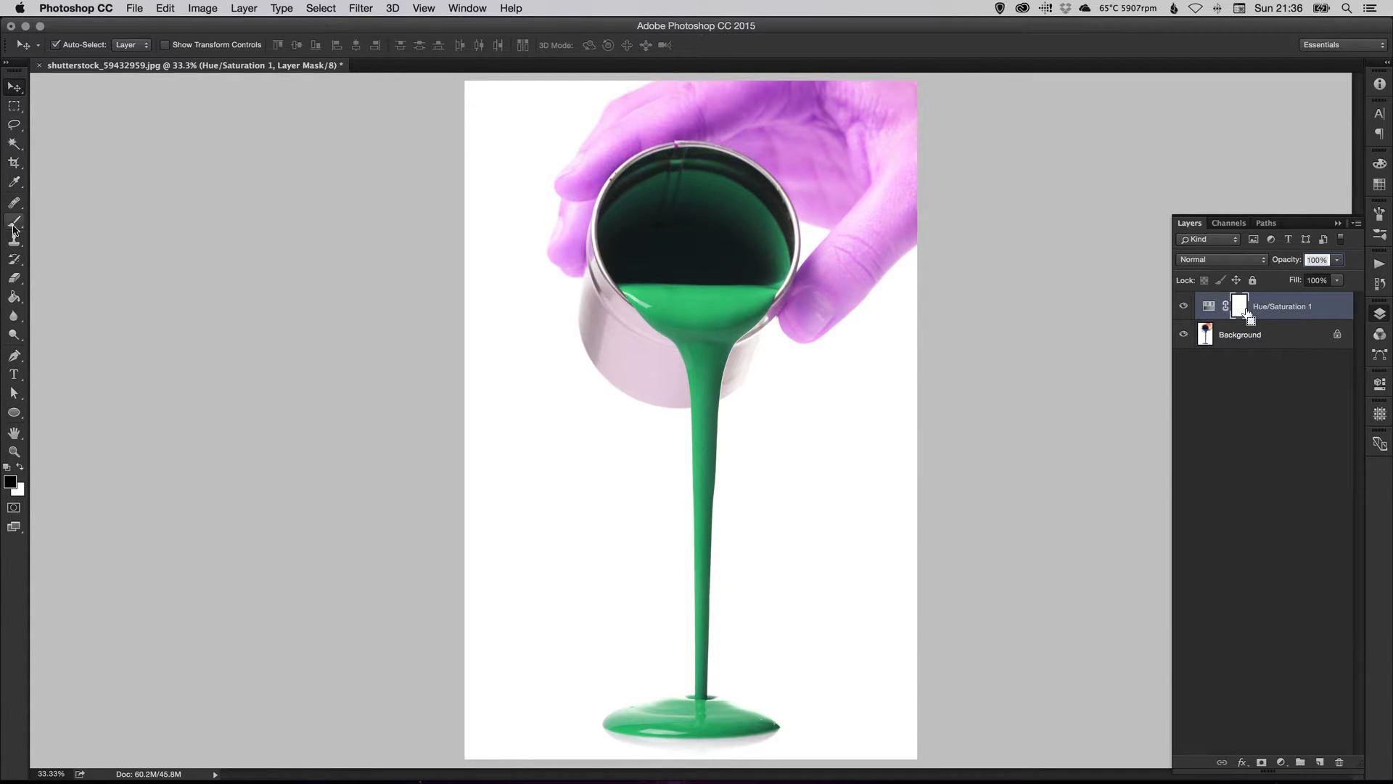
click(14, 225)
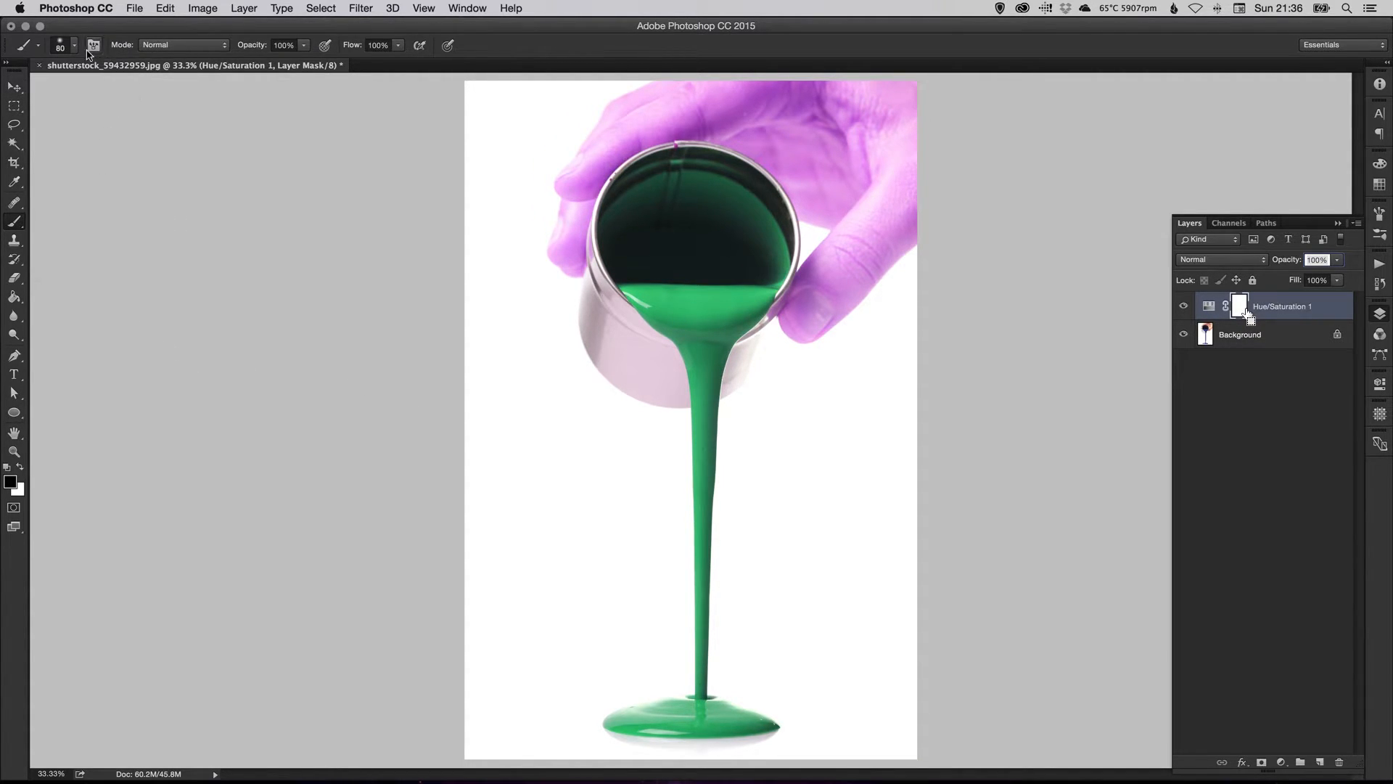
click(62, 38)
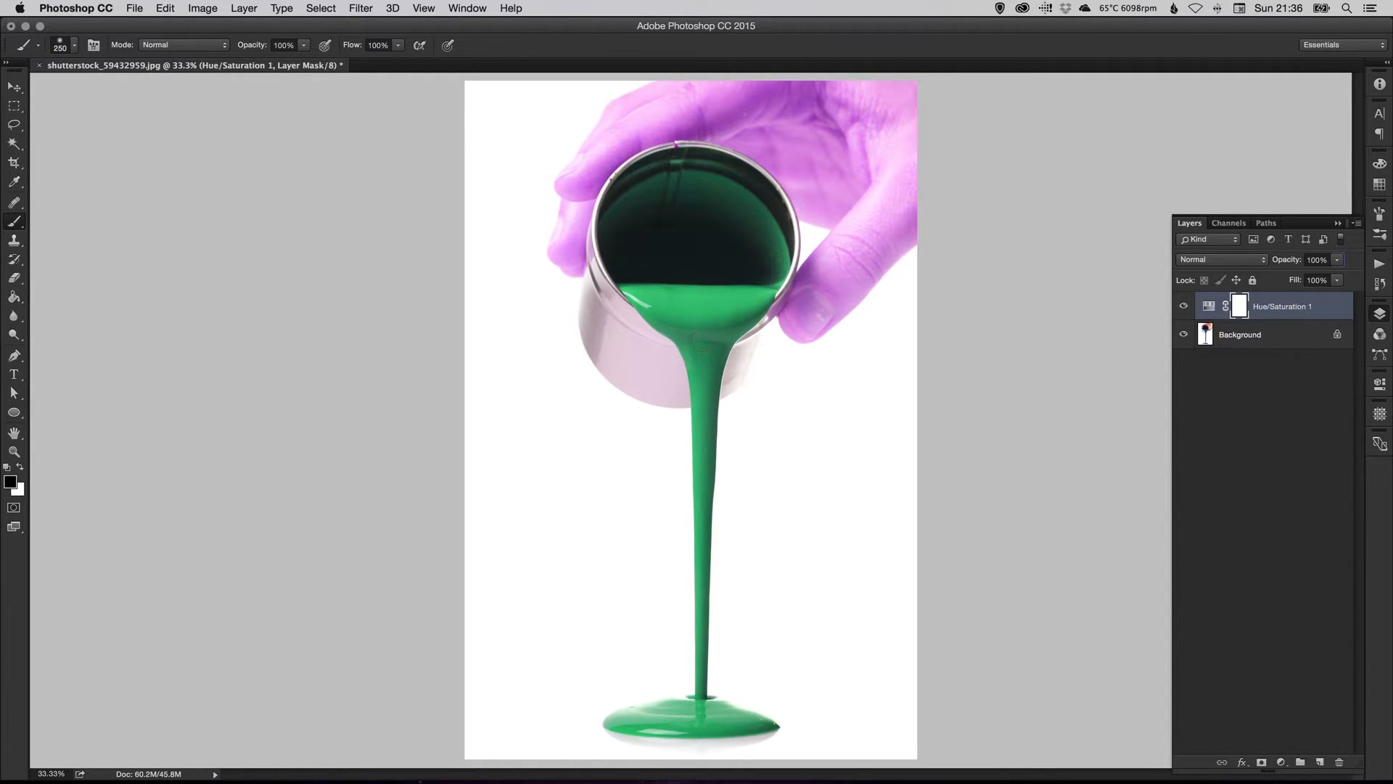
mouse_move(707, 223)
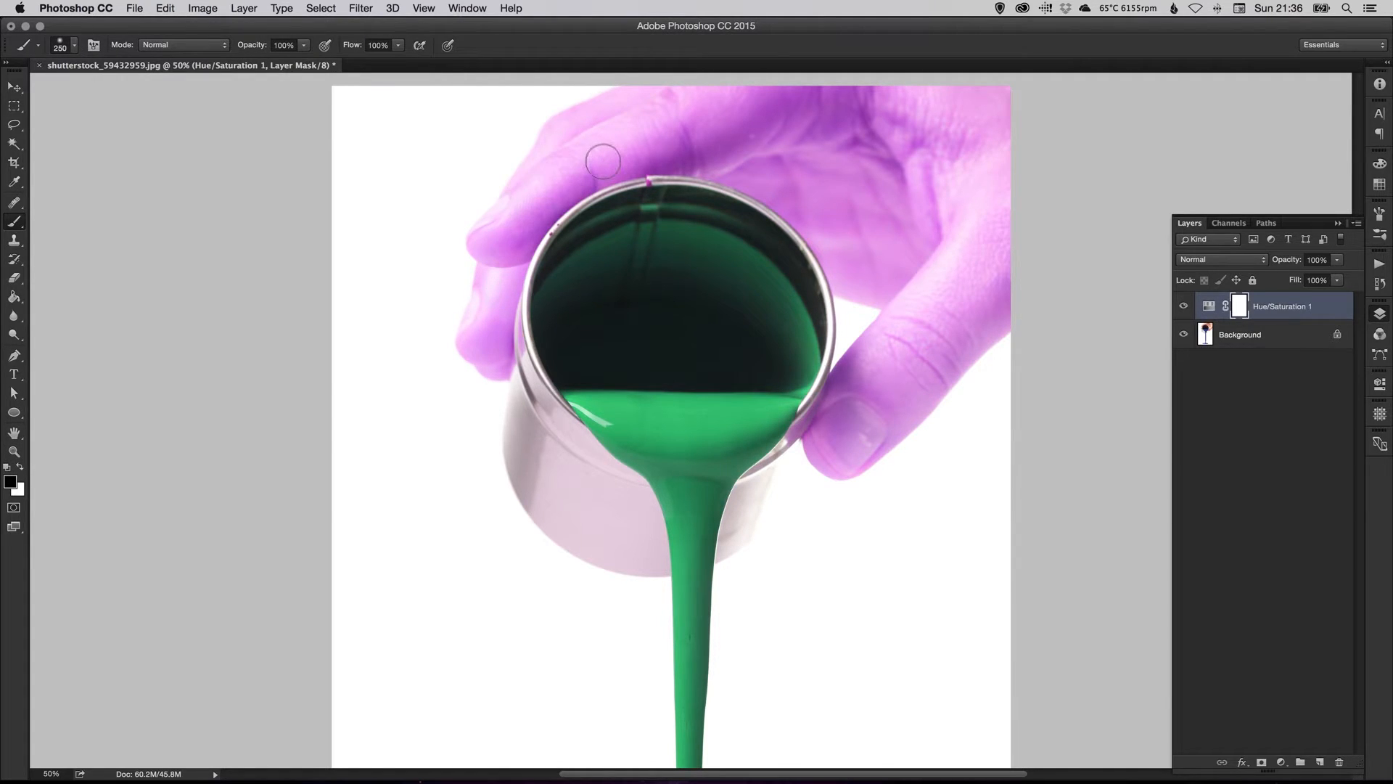
mouse_move(868, 199)
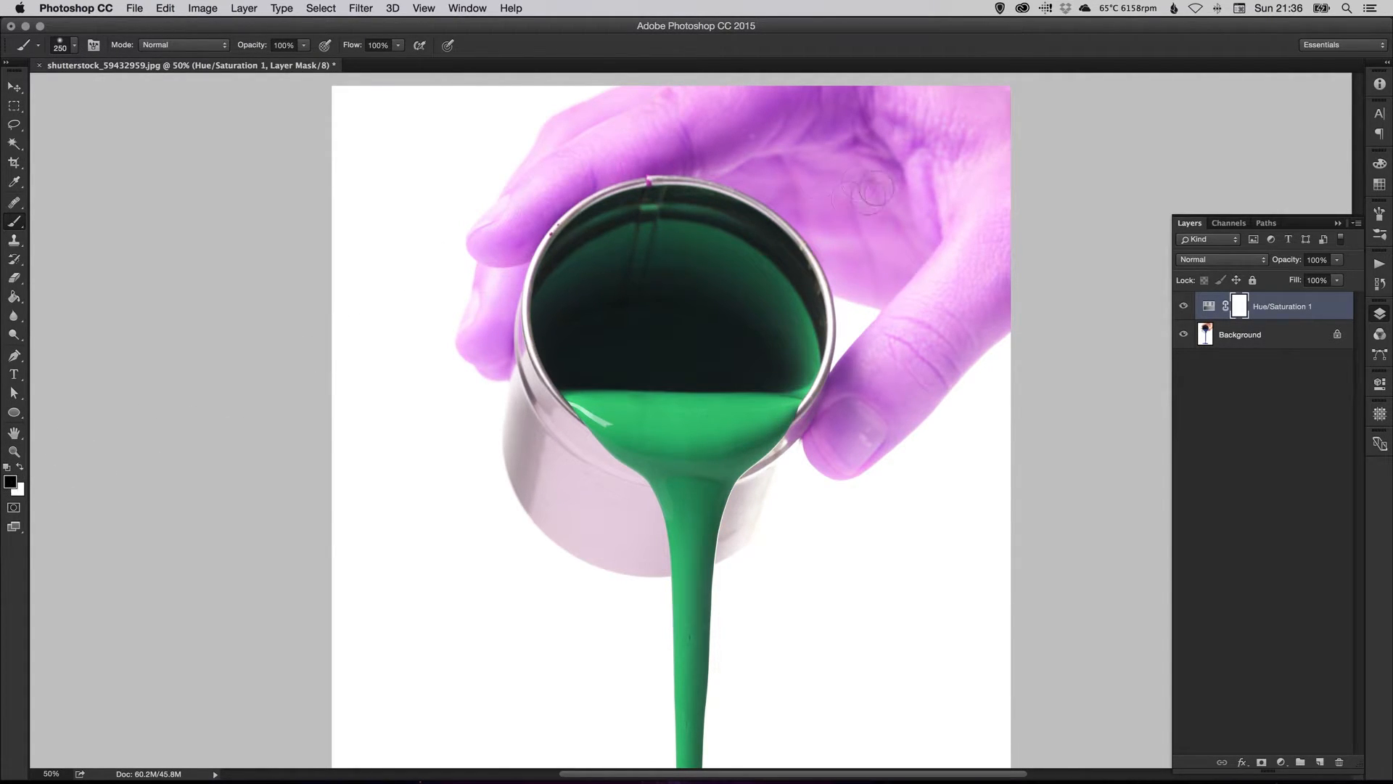
Step: Paint the mask over the left fingertip, top finger and back of the hand
drag(870, 191, 591, 165)
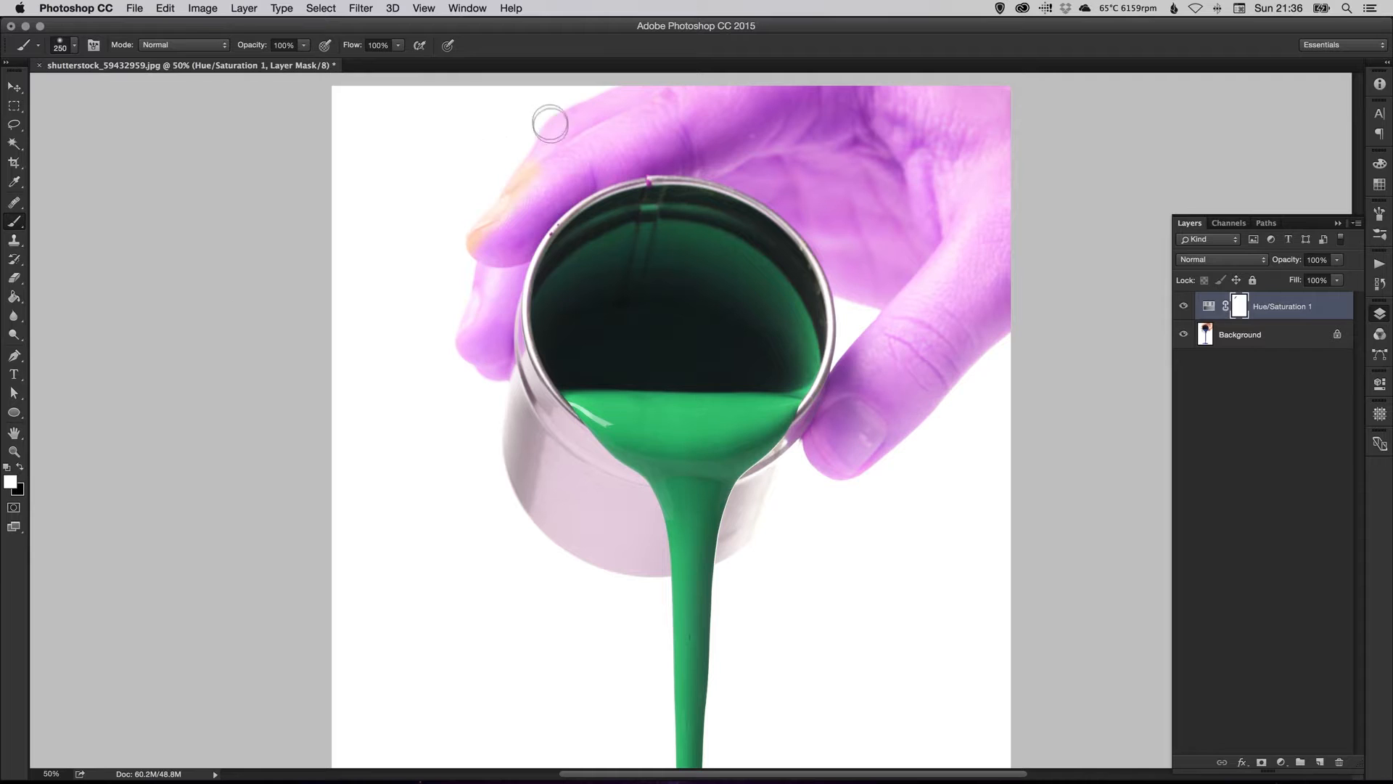
drag(549, 123, 451, 249)
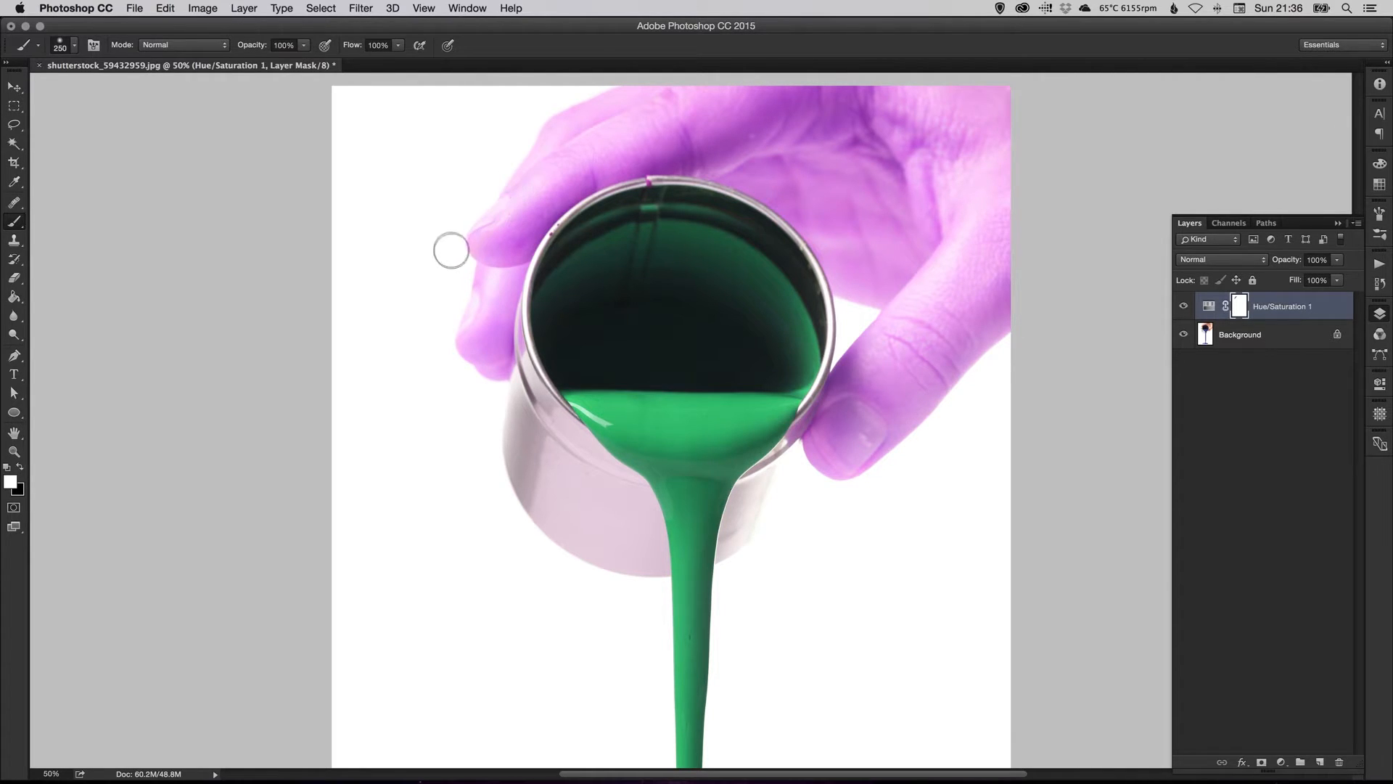
drag(451, 249, 534, 173)
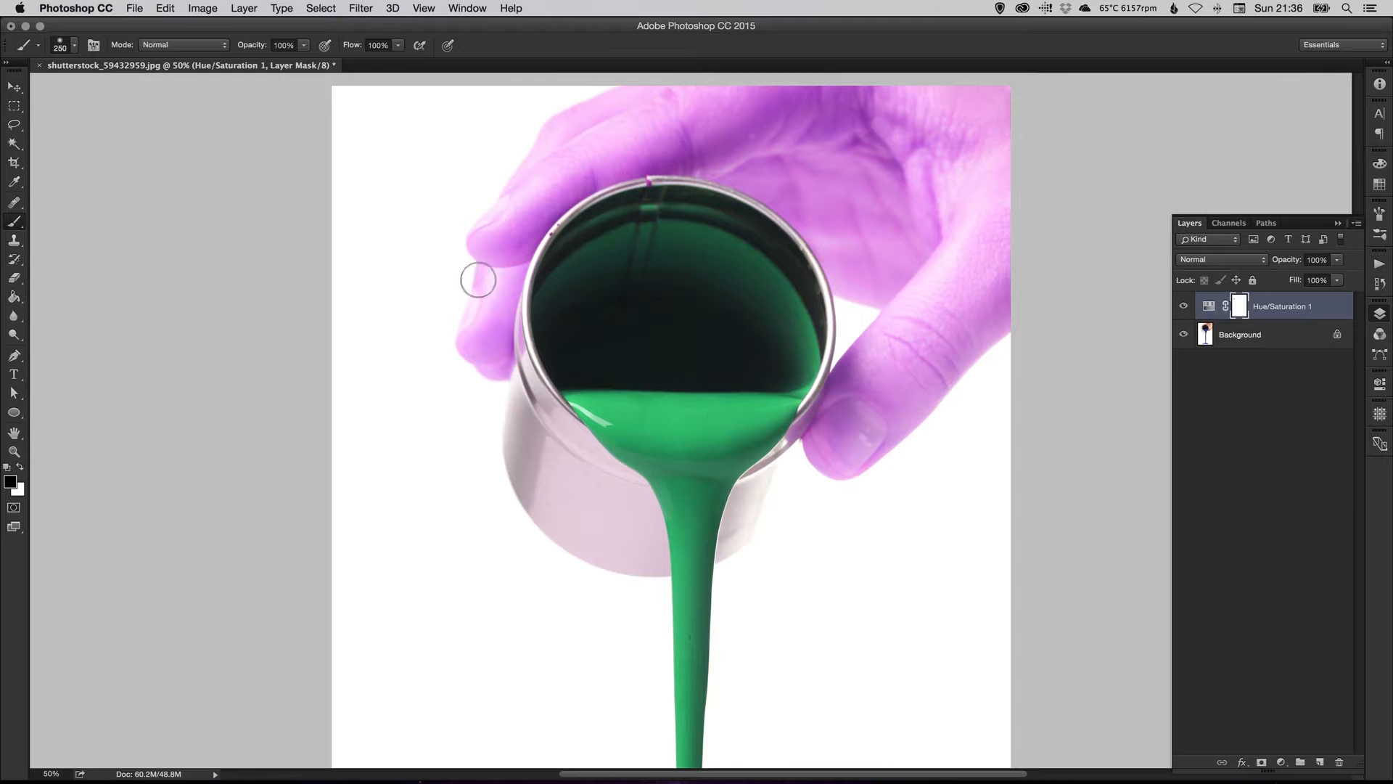
drag(477, 278, 518, 169)
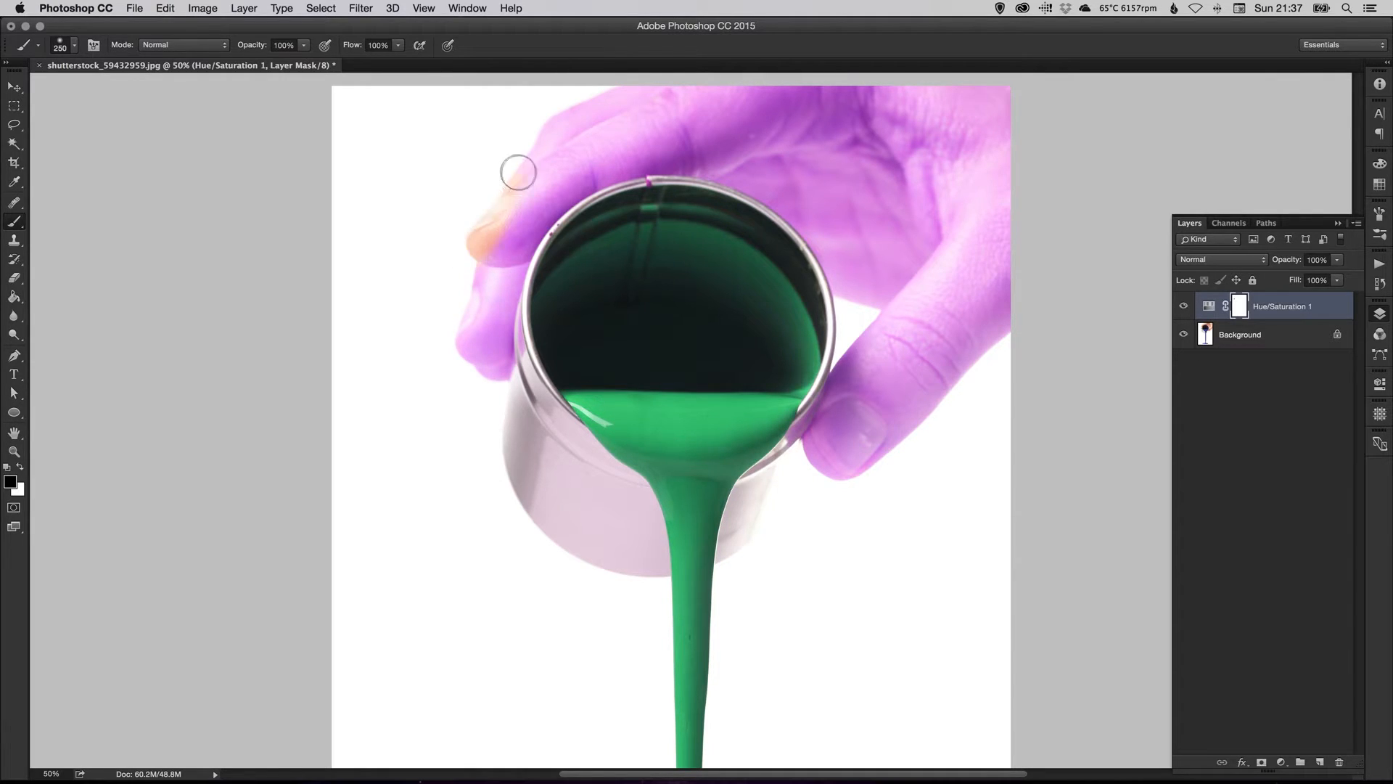
drag(518, 170, 758, 78)
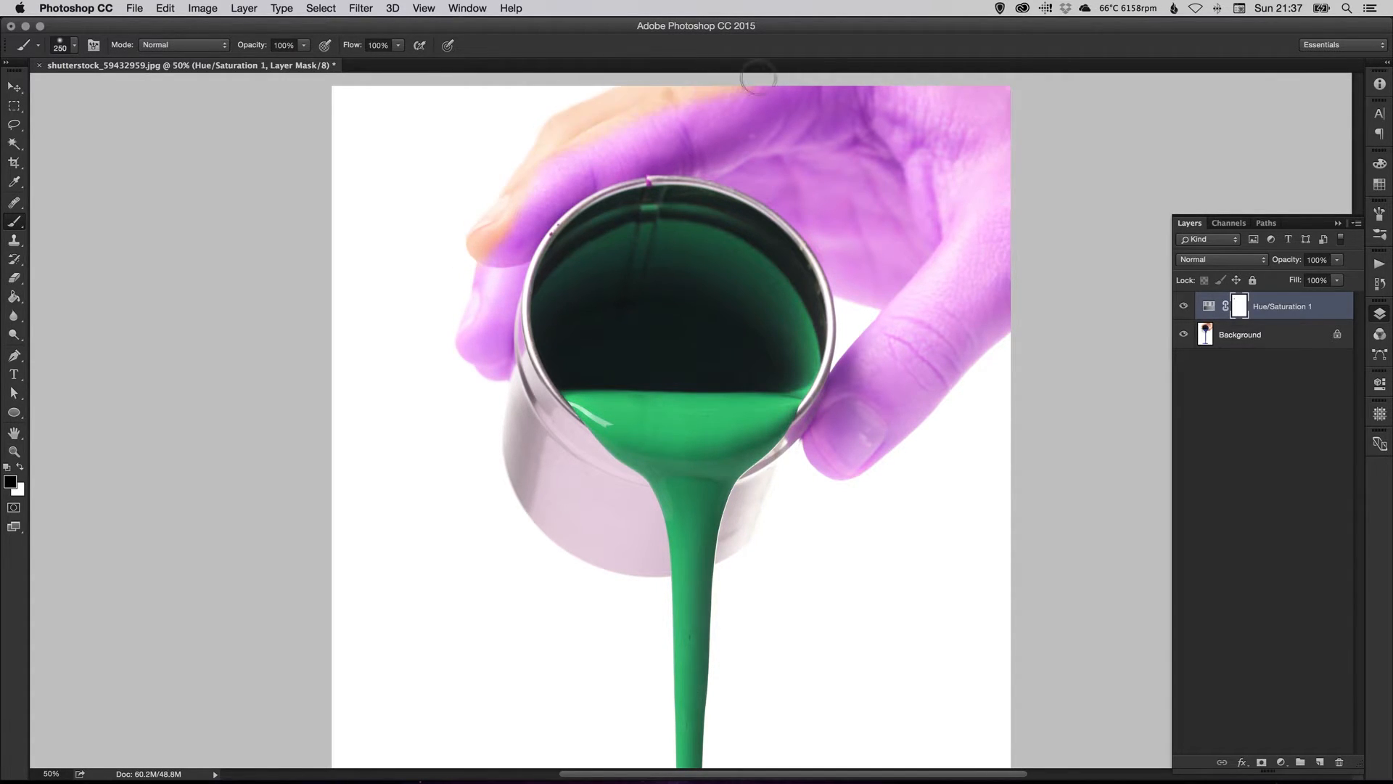
drag(760, 79, 1026, 100)
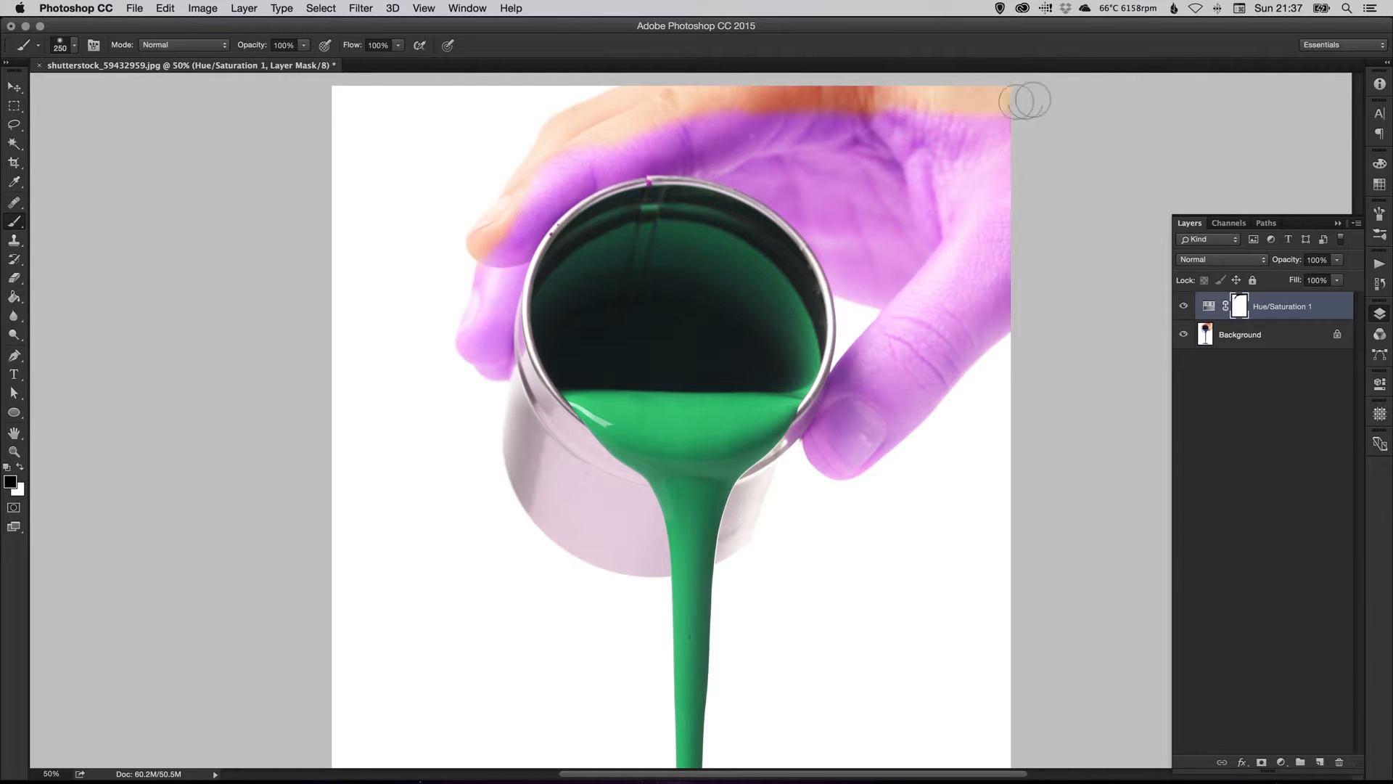
drag(1022, 98, 964, 182)
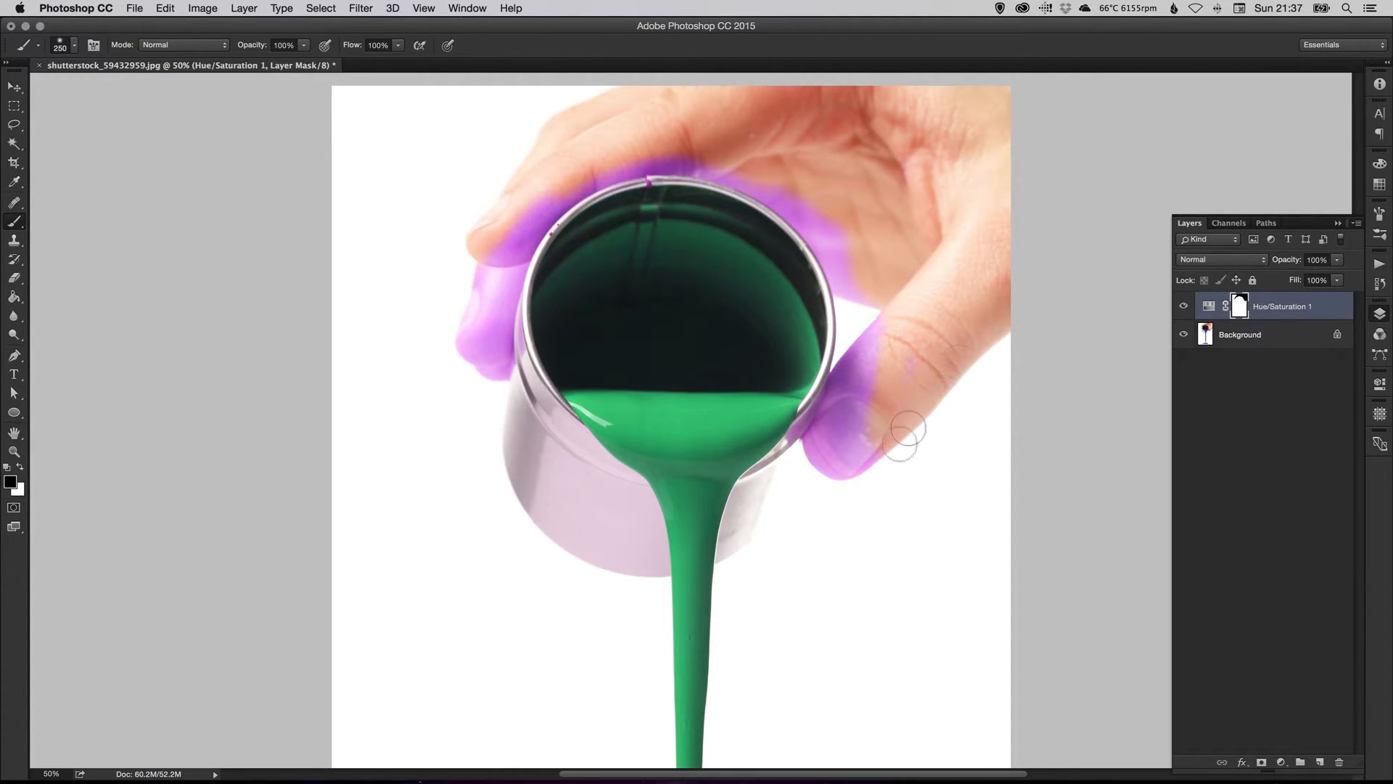
Step: Mask the thumb and fingers beside the can rim, restoring the adjustment inside the can
drag(907, 436, 858, 582)
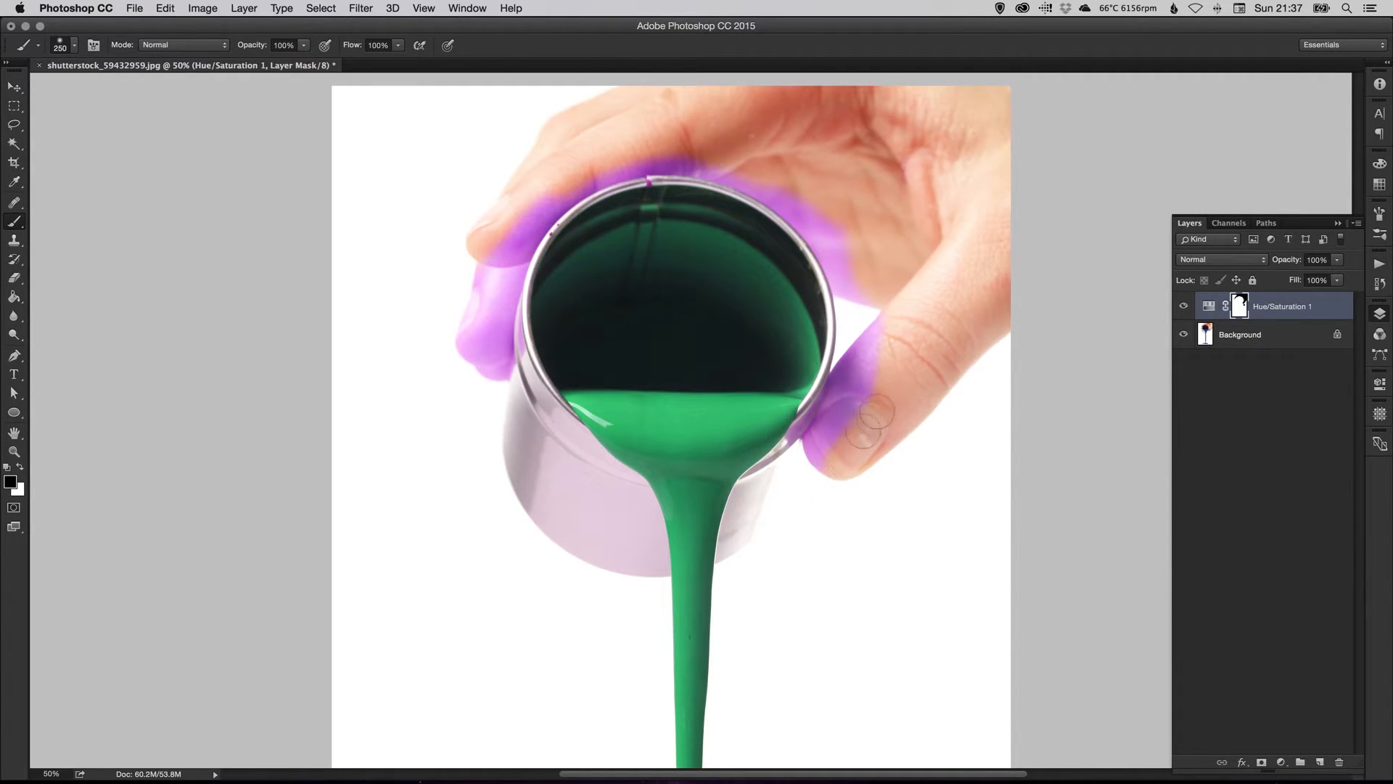
drag(880, 418, 831, 453)
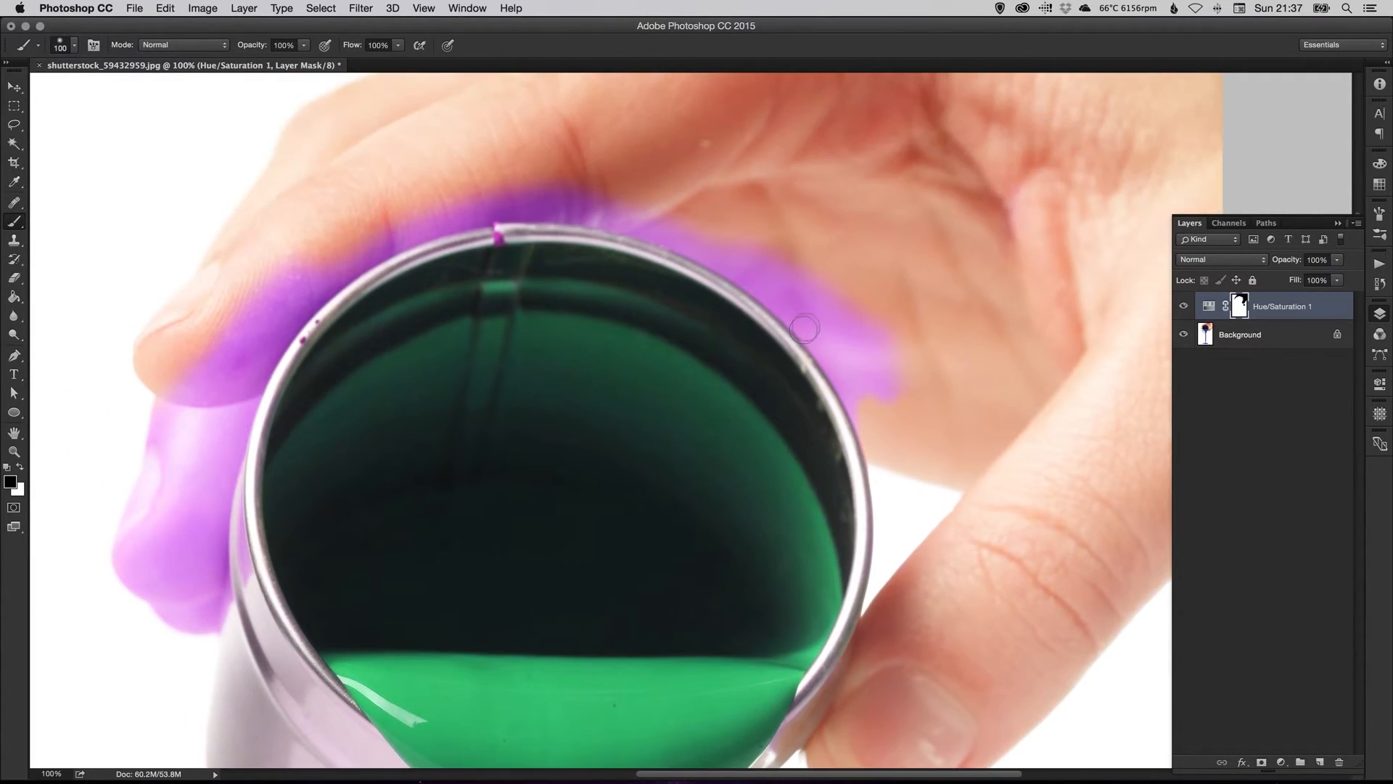
drag(804, 330, 835, 375)
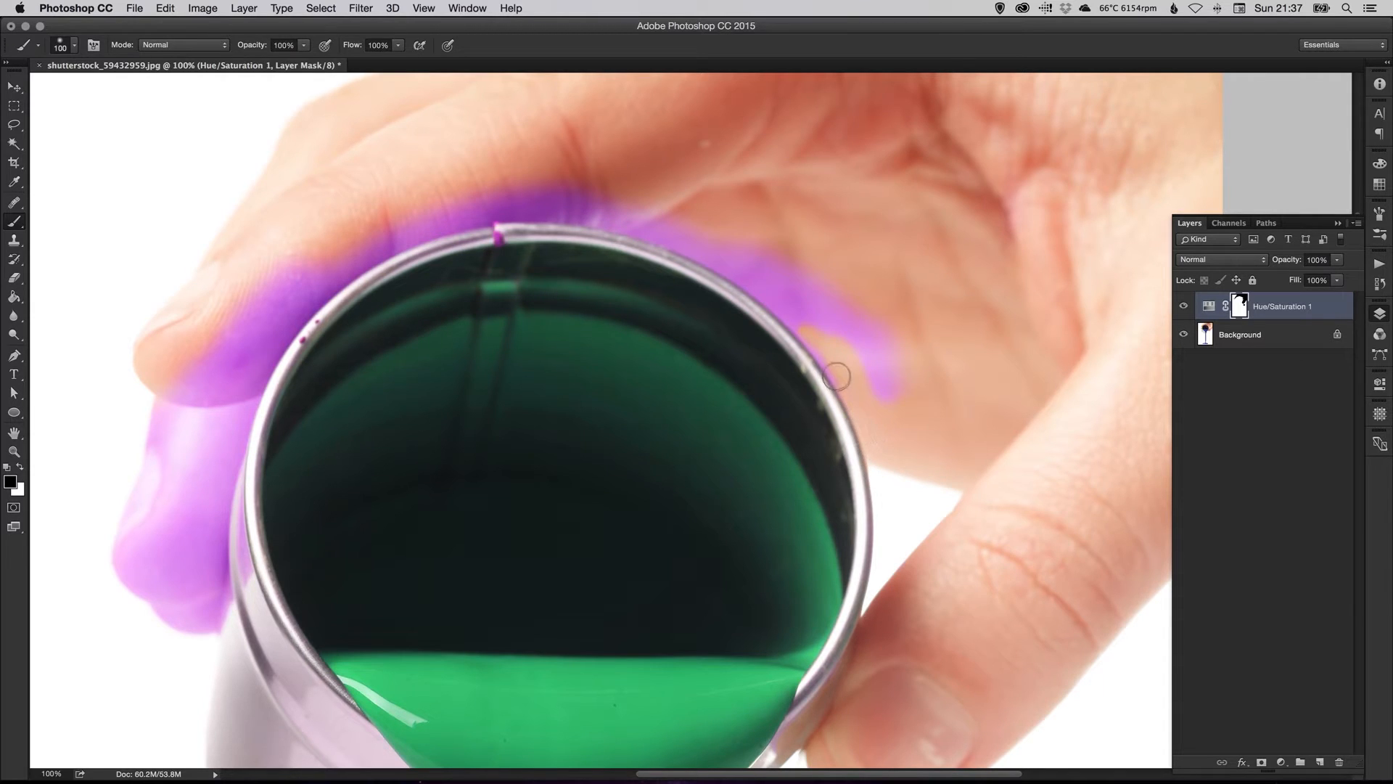
drag(835, 373, 856, 293)
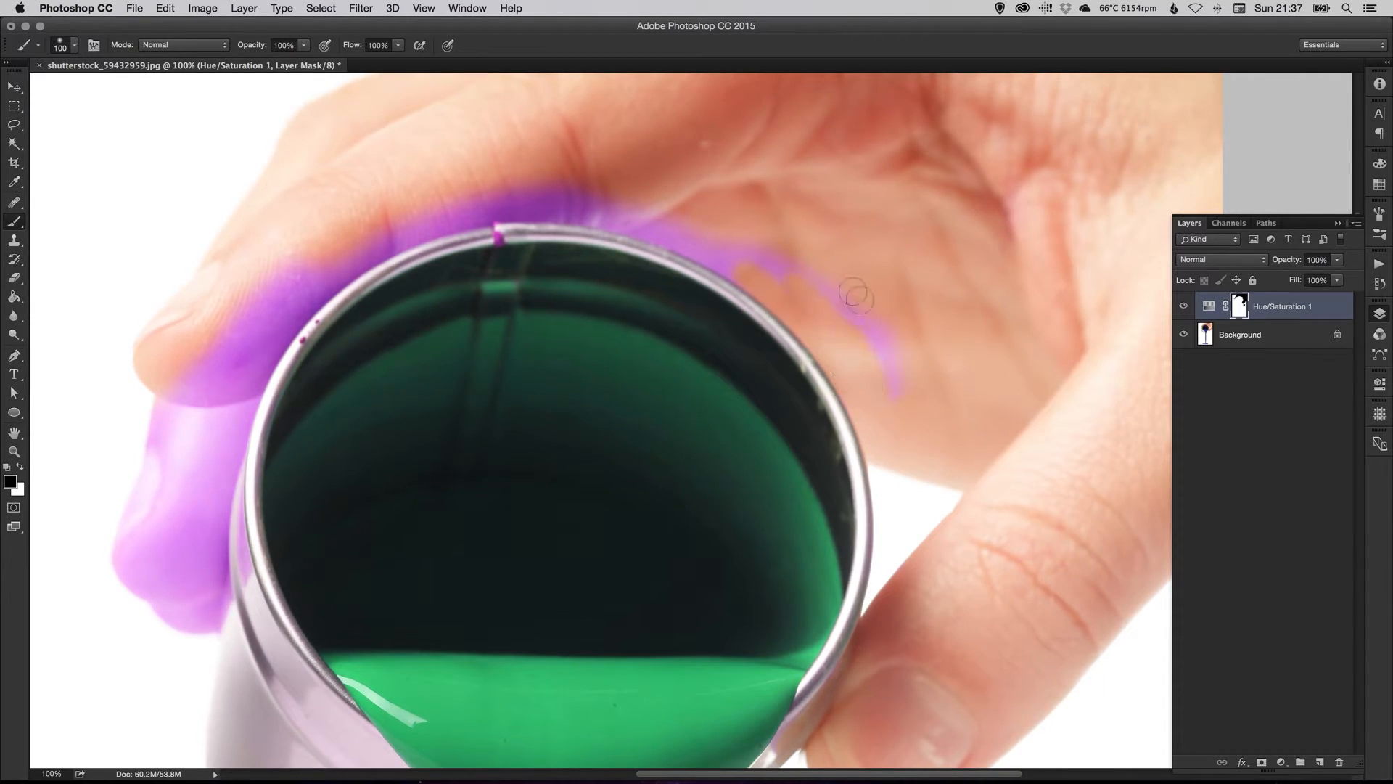
drag(857, 293, 799, 399)
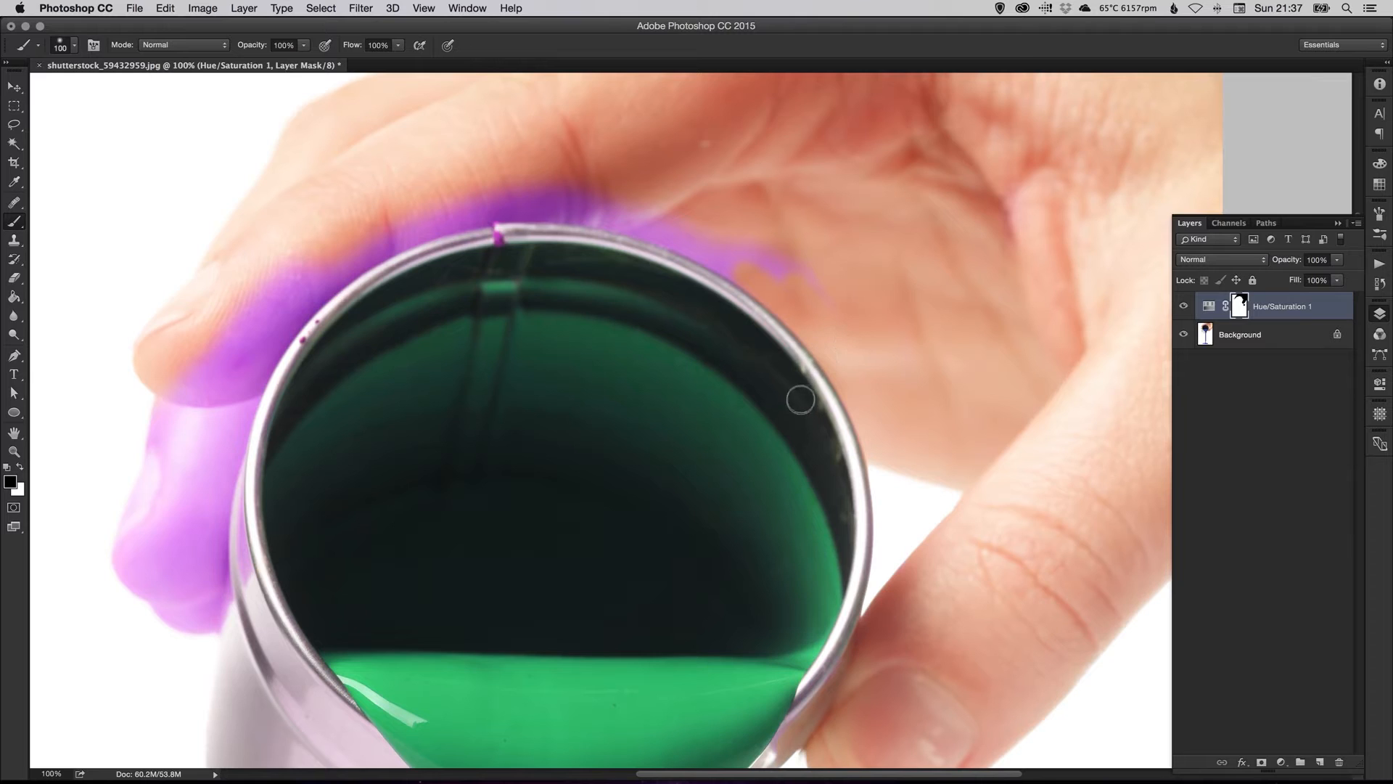
drag(800, 400, 631, 531)
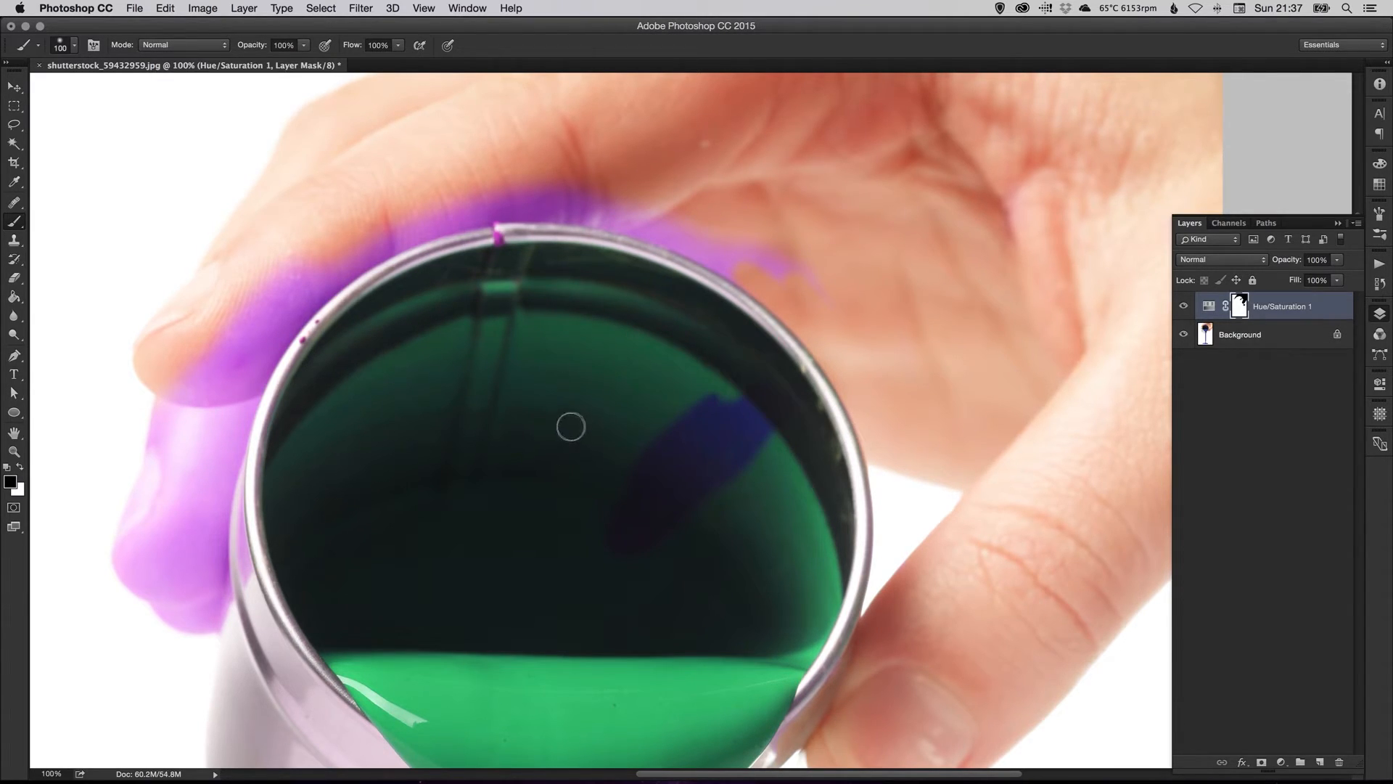
mouse_move(611, 454)
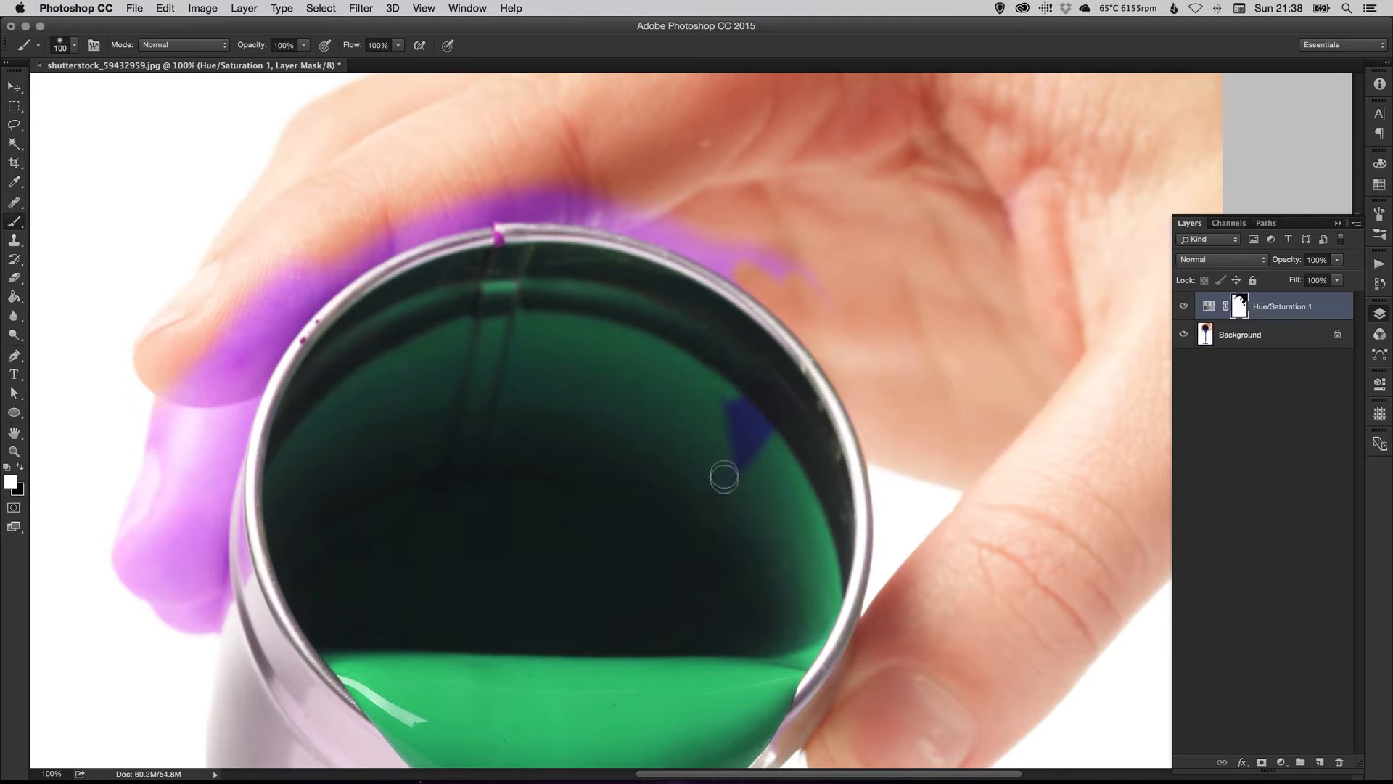
drag(725, 478, 777, 412)
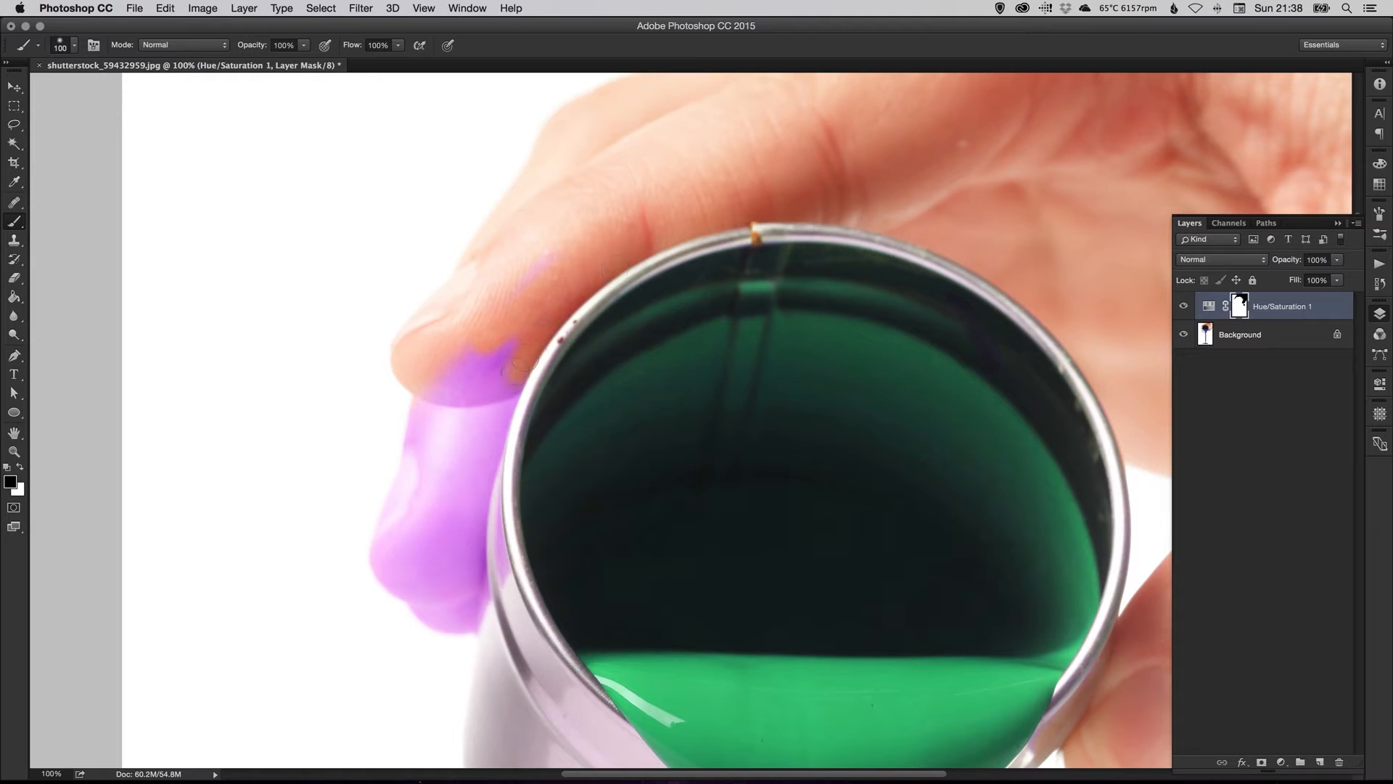
drag(435, 342, 431, 391)
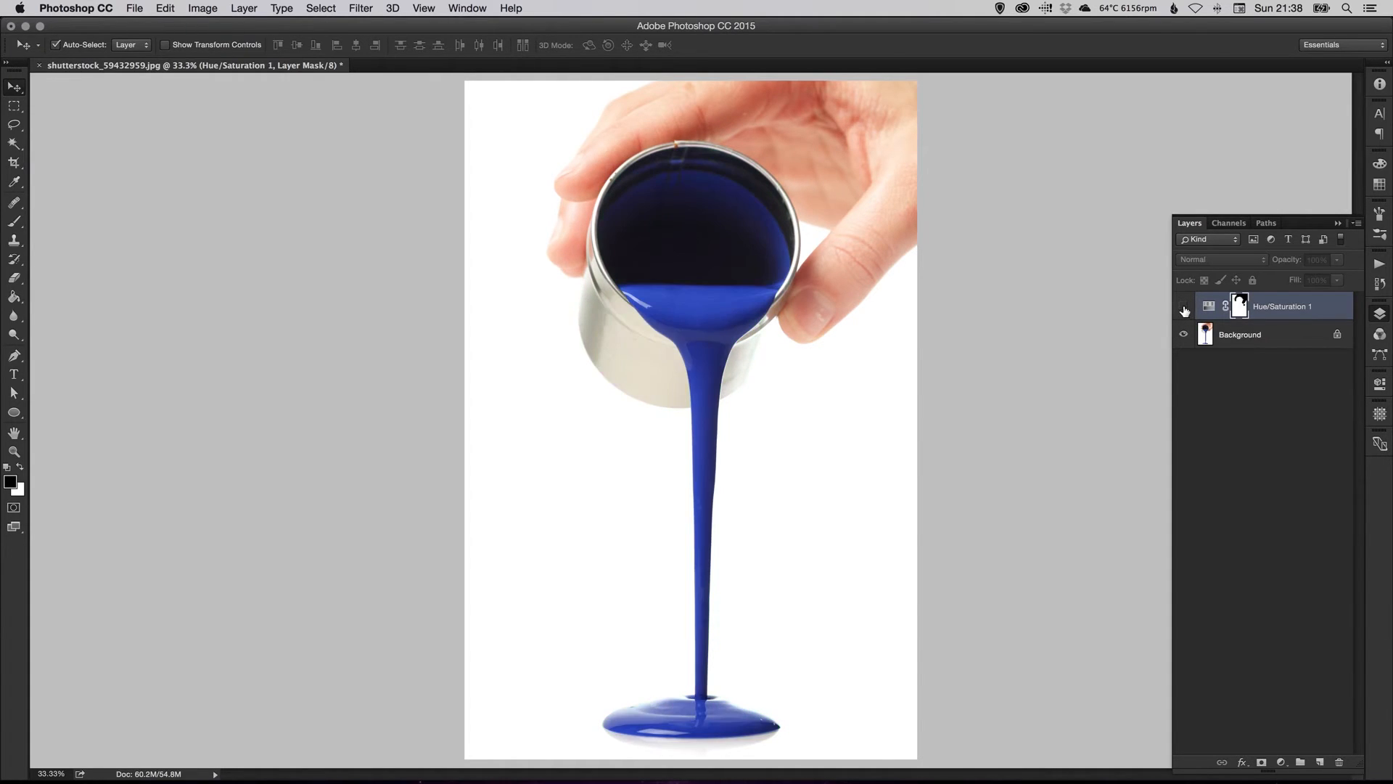
Step: Turn the Hue/Saturation layer's visibility back on to show the green paint
click(1183, 306)
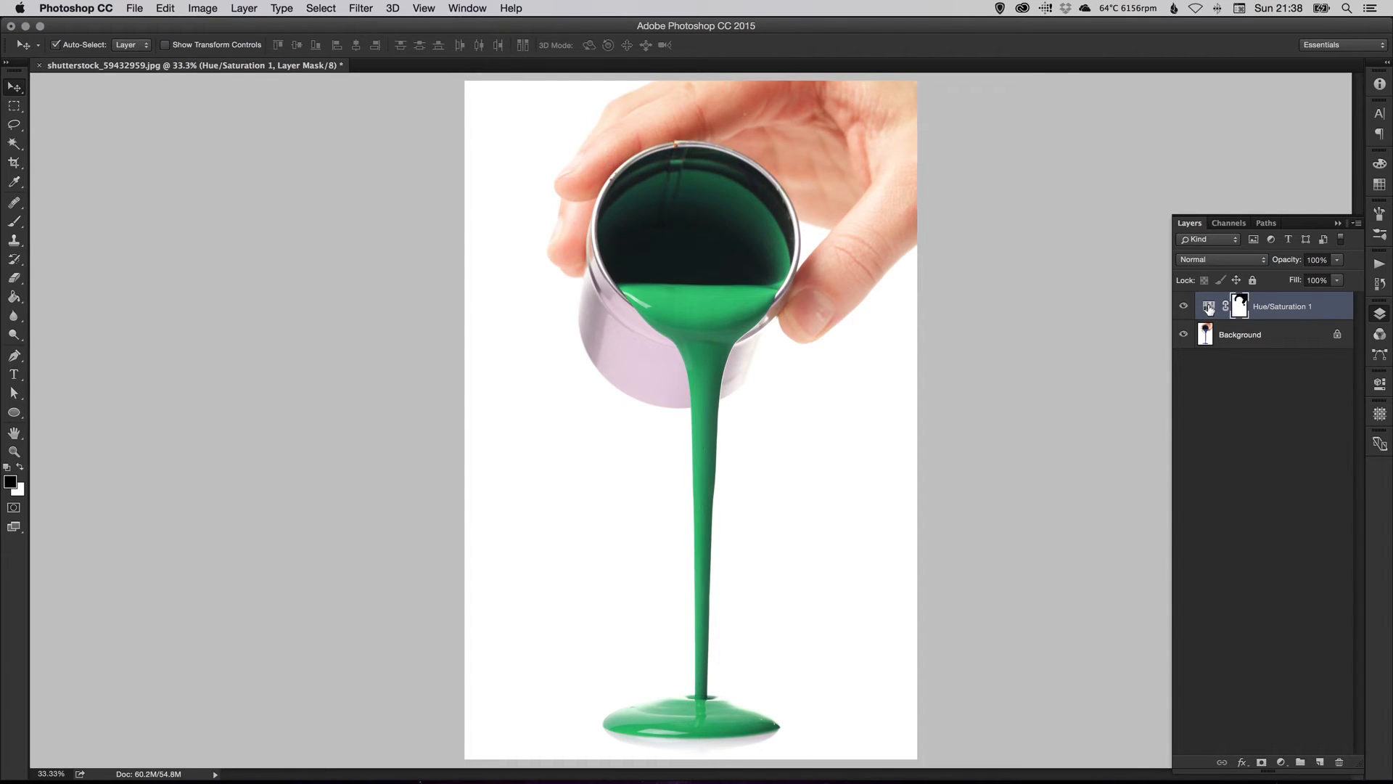
mouse_move(1209, 307)
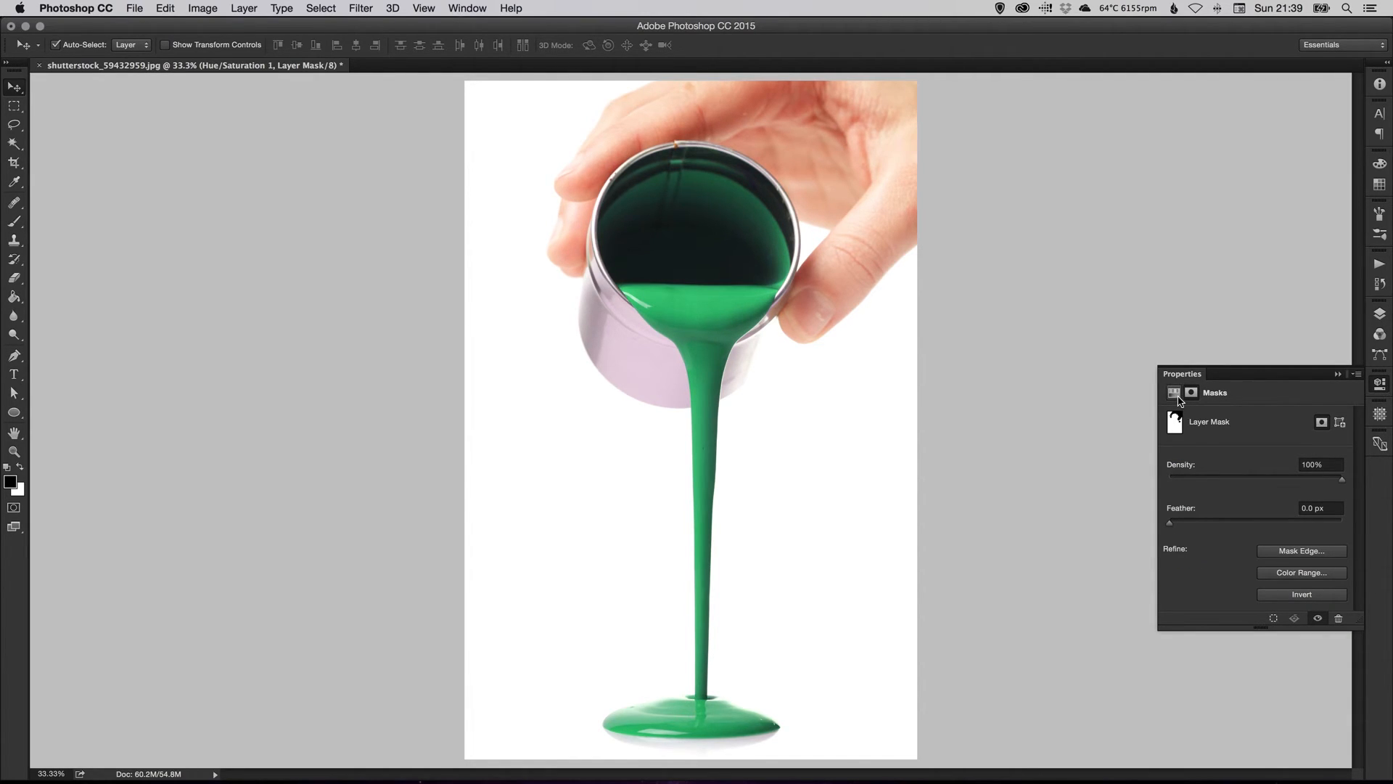
Step: Switch Properties to Hue/Saturation and drag Hue to +97 for magenta paint
click(1173, 392)
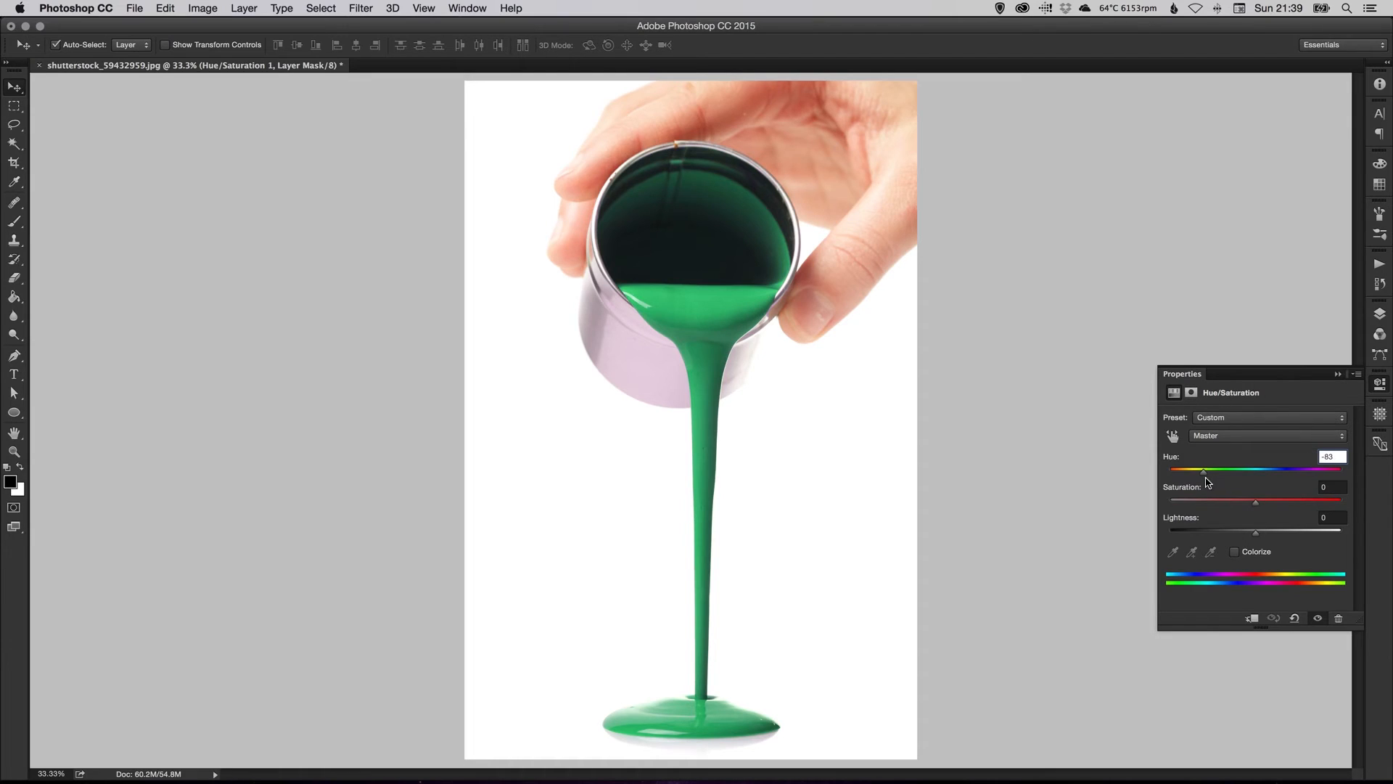
drag(1204, 470, 1219, 469)
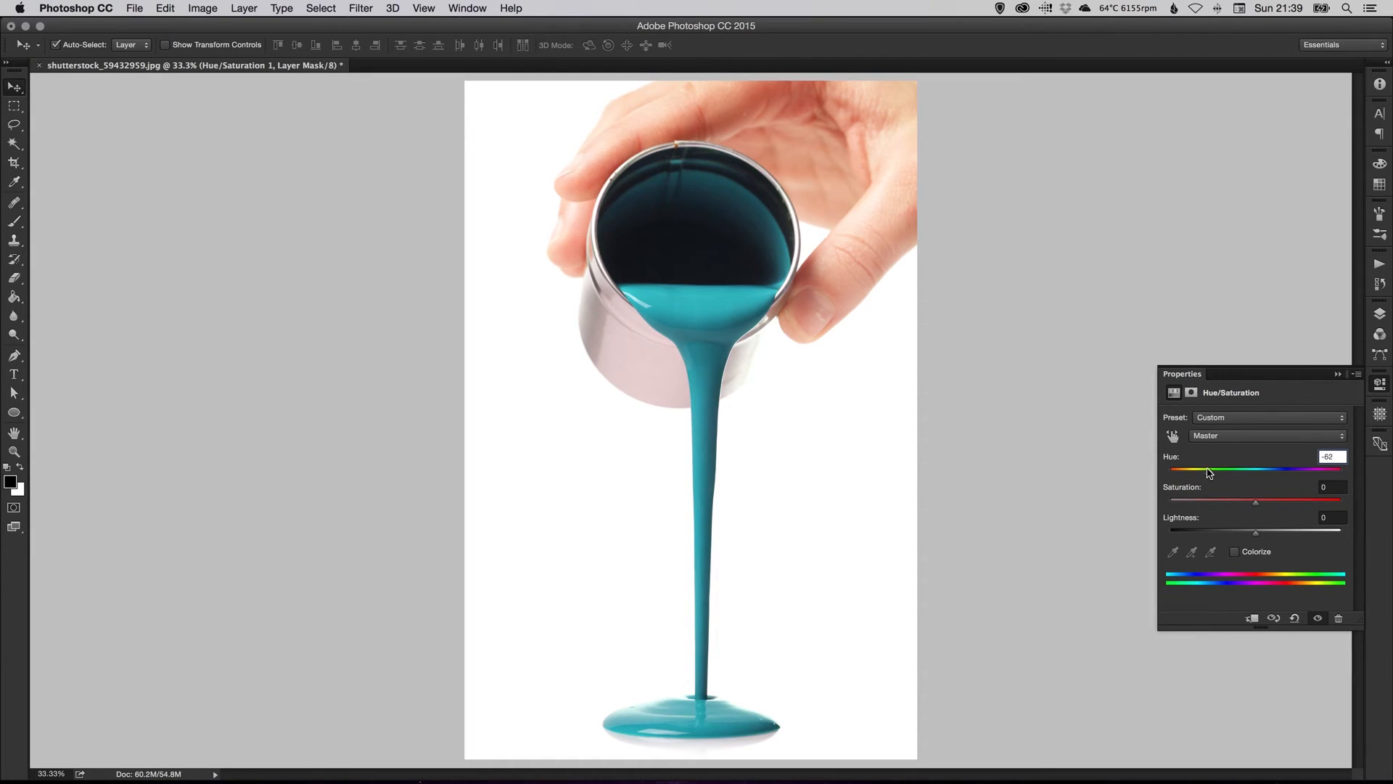
drag(1208, 470, 1177, 469)
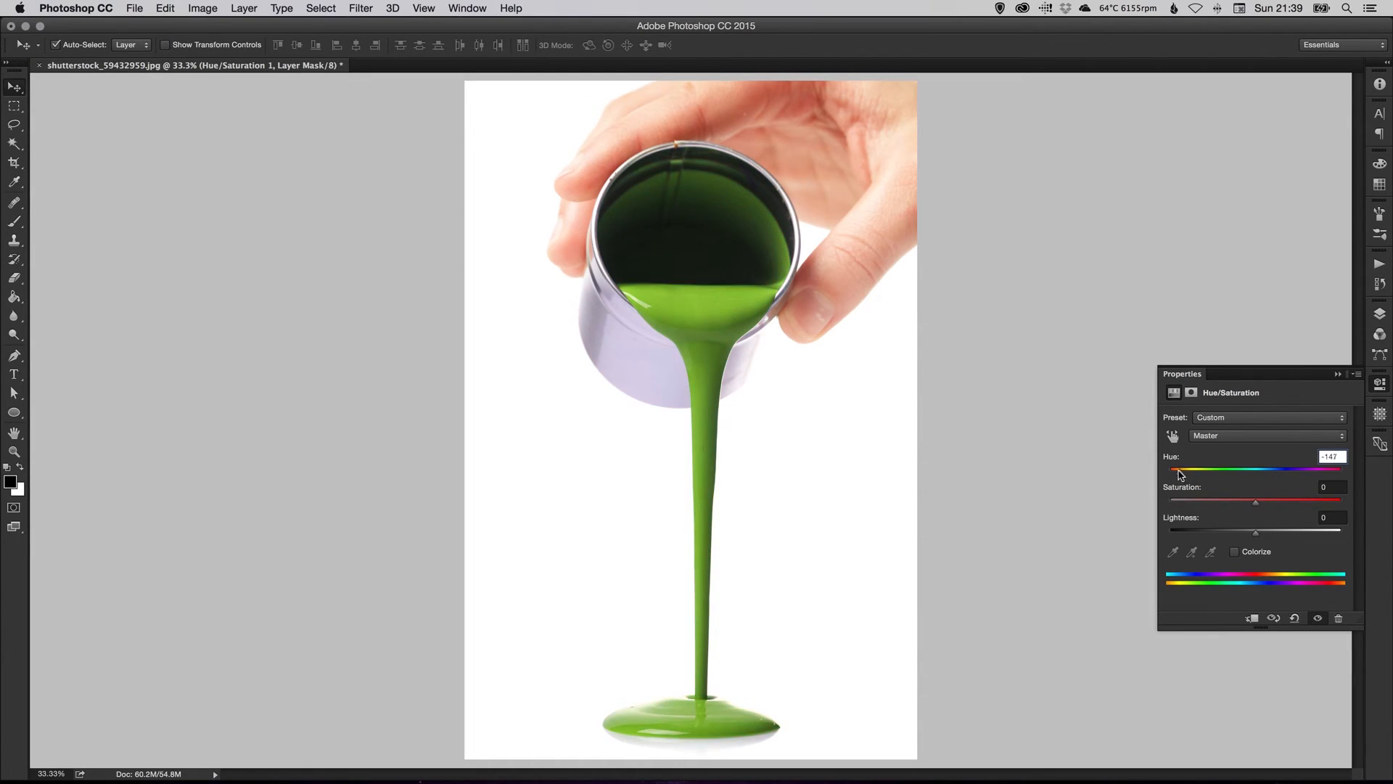
drag(1173, 469, 1268, 470)
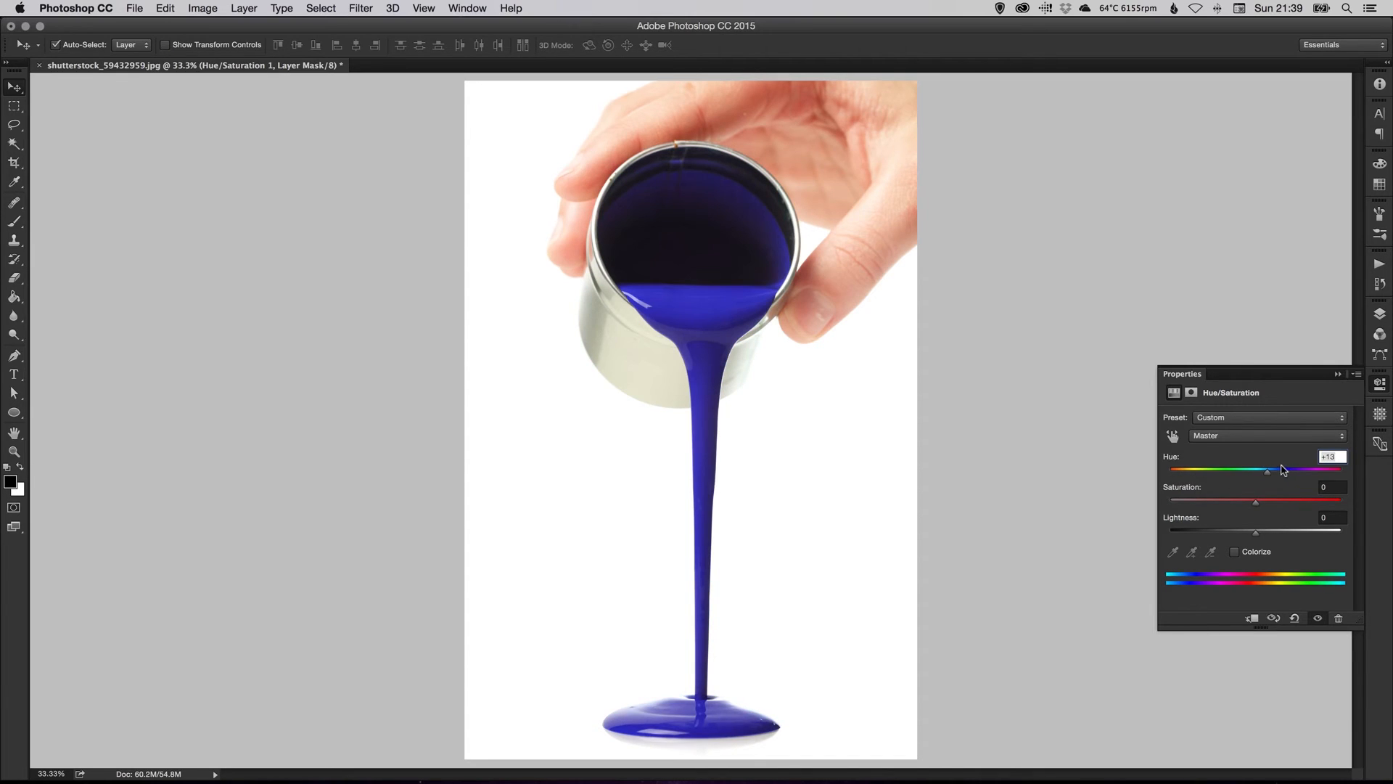
drag(1268, 470, 1306, 470)
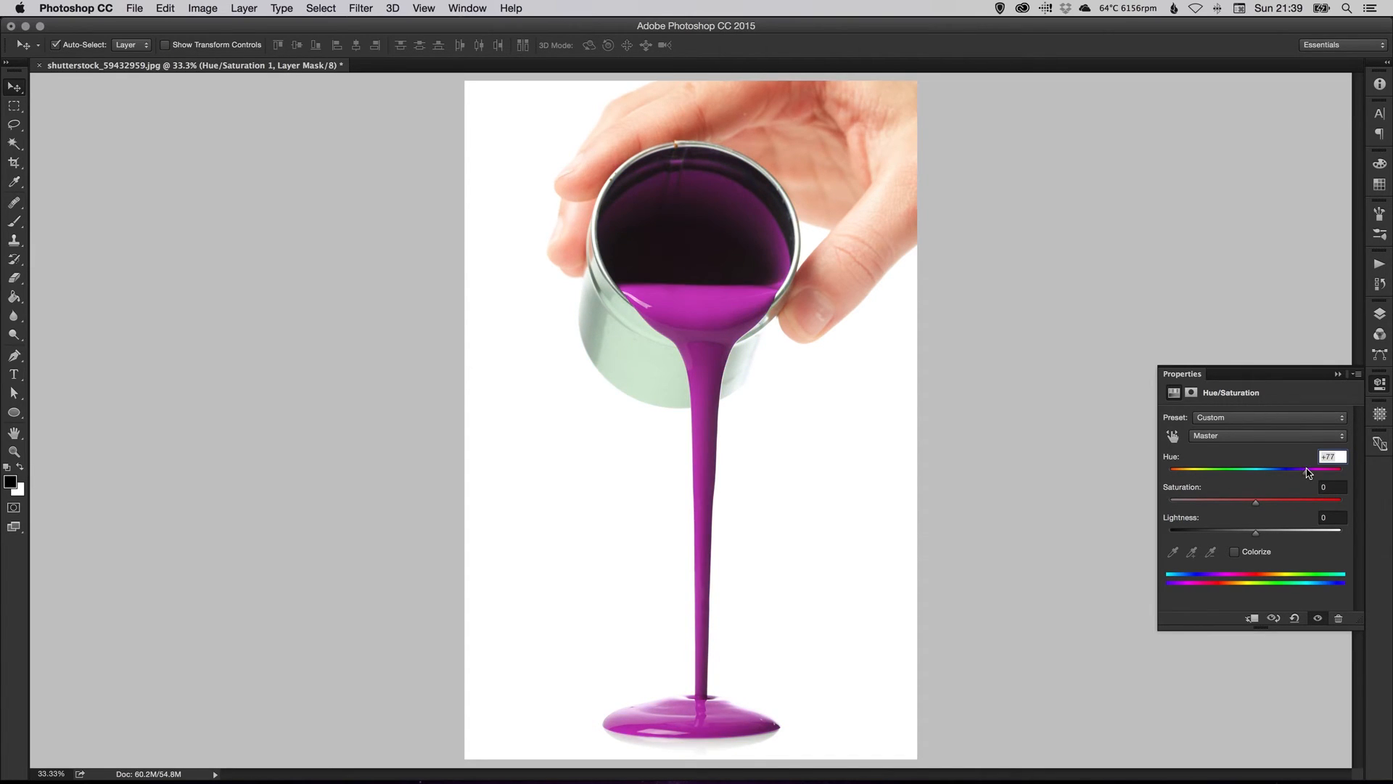
drag(1304, 469, 1319, 470)
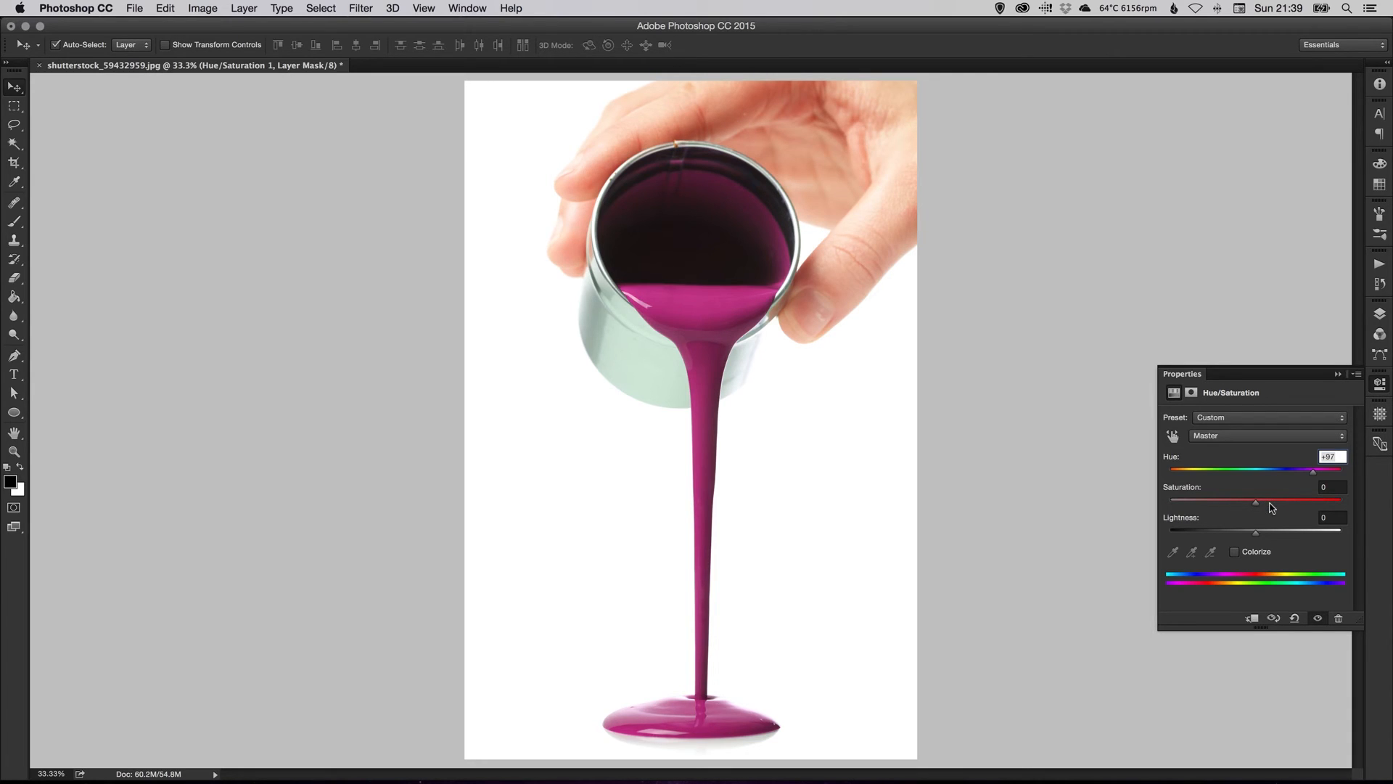
Step: Try raising and lowering Saturation, settling just above neutral at +4
drag(1255, 502, 1272, 502)
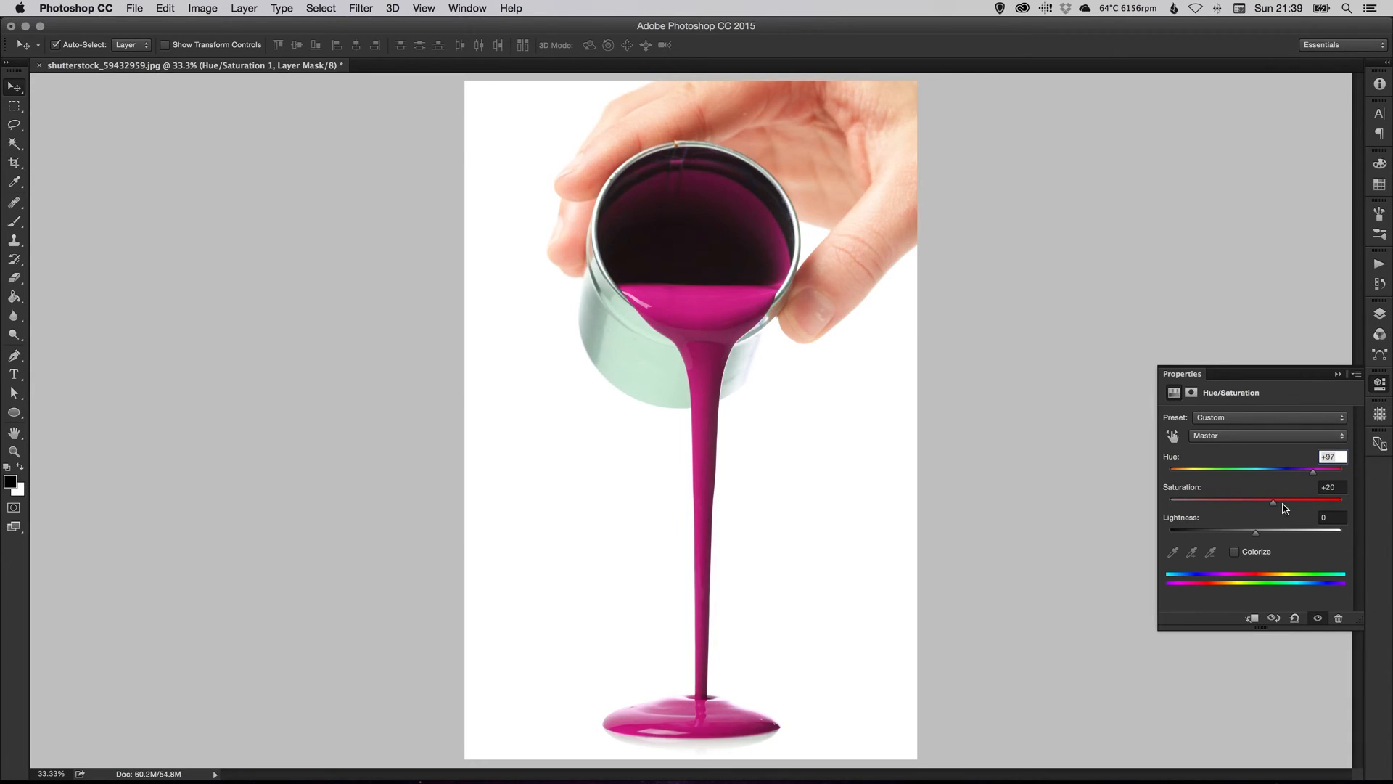
drag(1272, 502, 1297, 503)
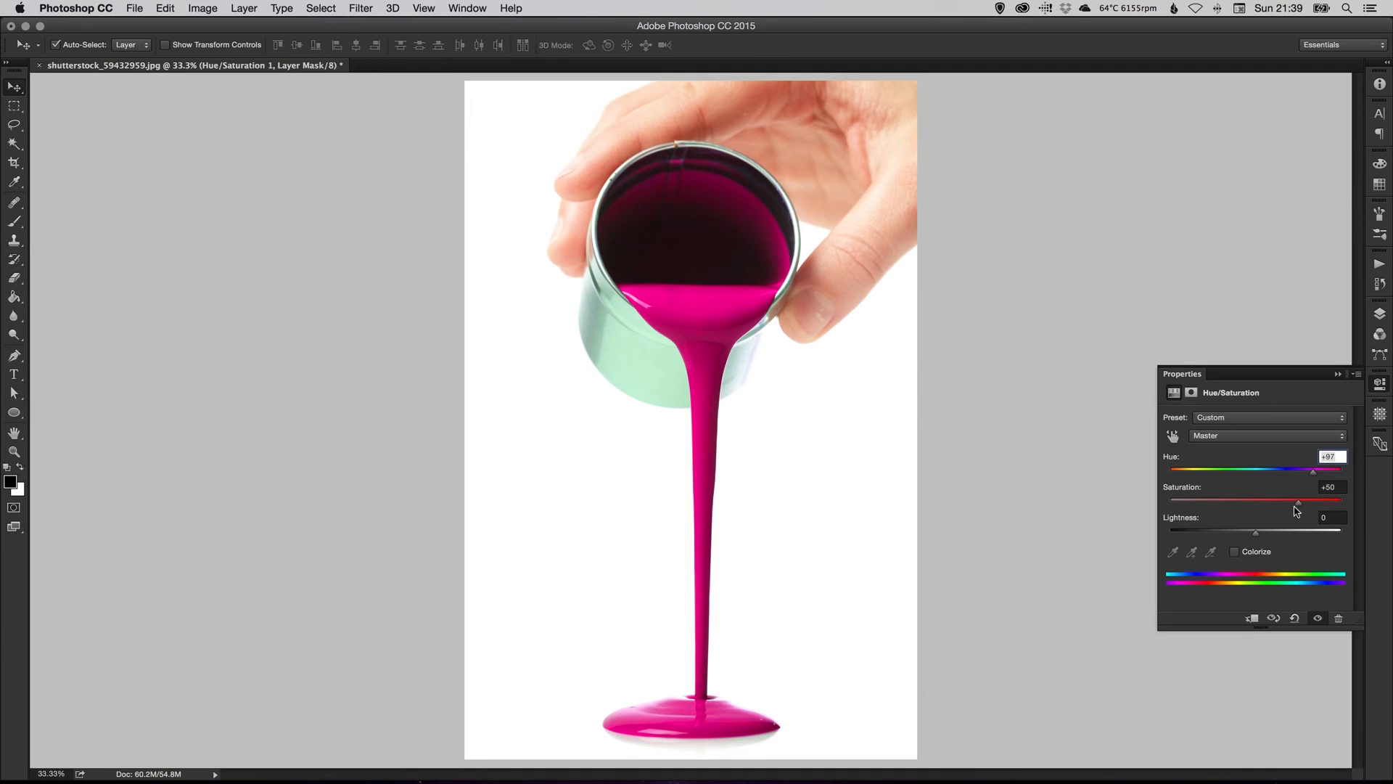
drag(1296, 500, 1291, 500)
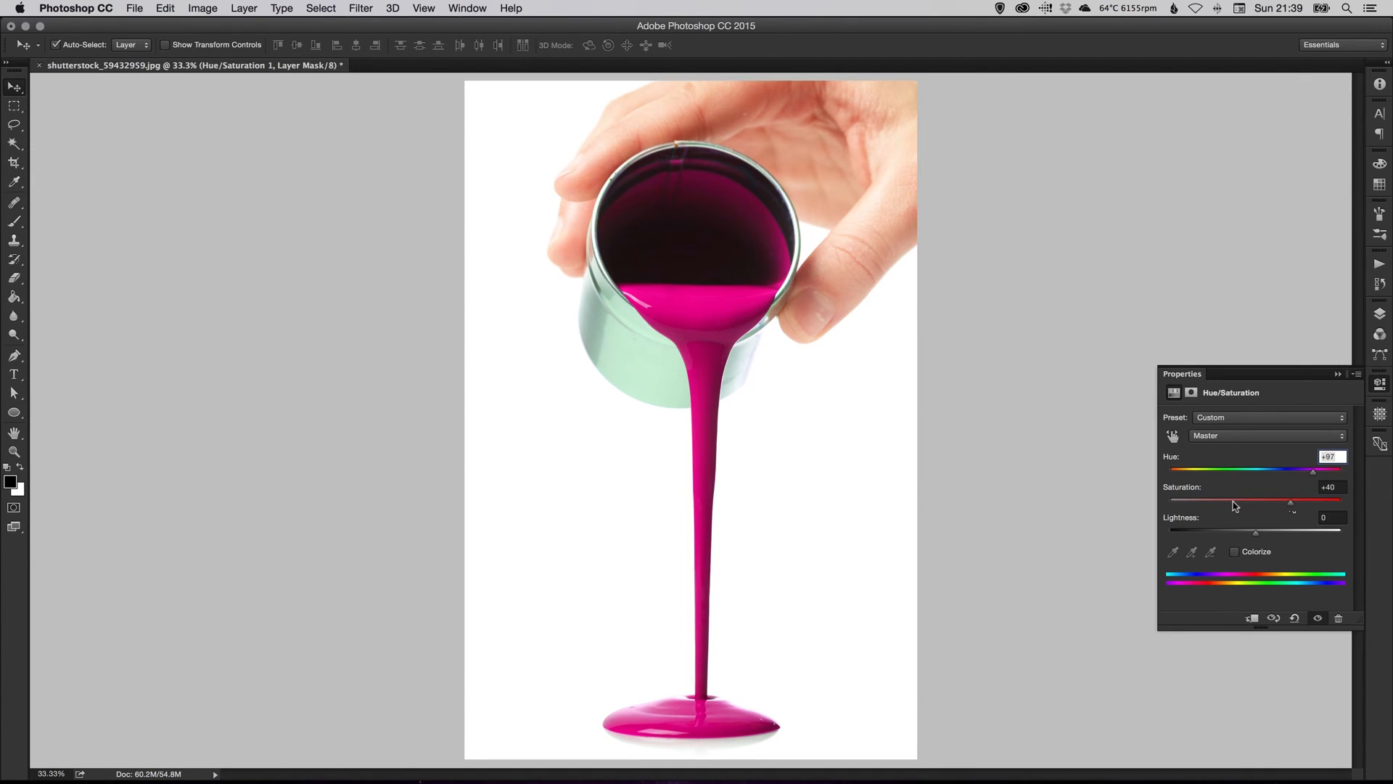
drag(1291, 500, 1220, 500)
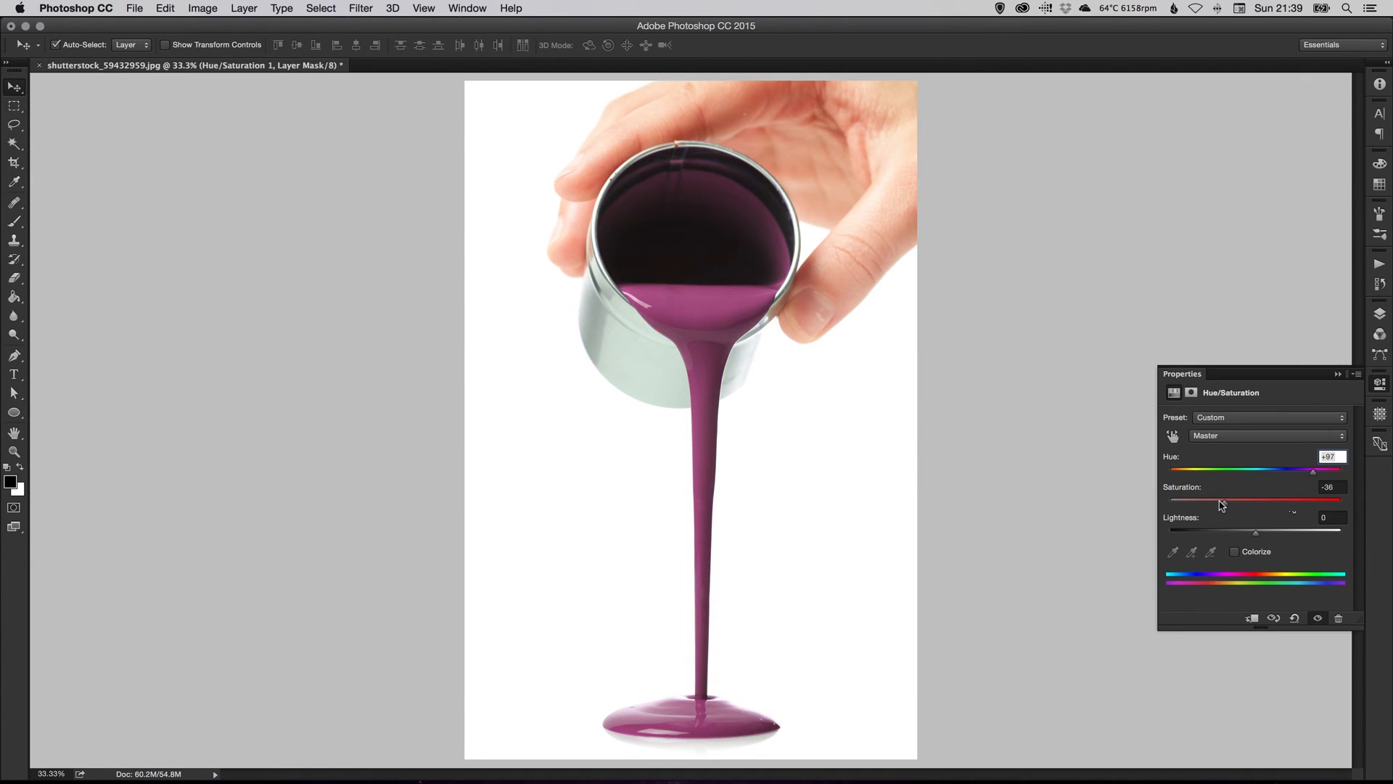
drag(1222, 501, 1260, 502)
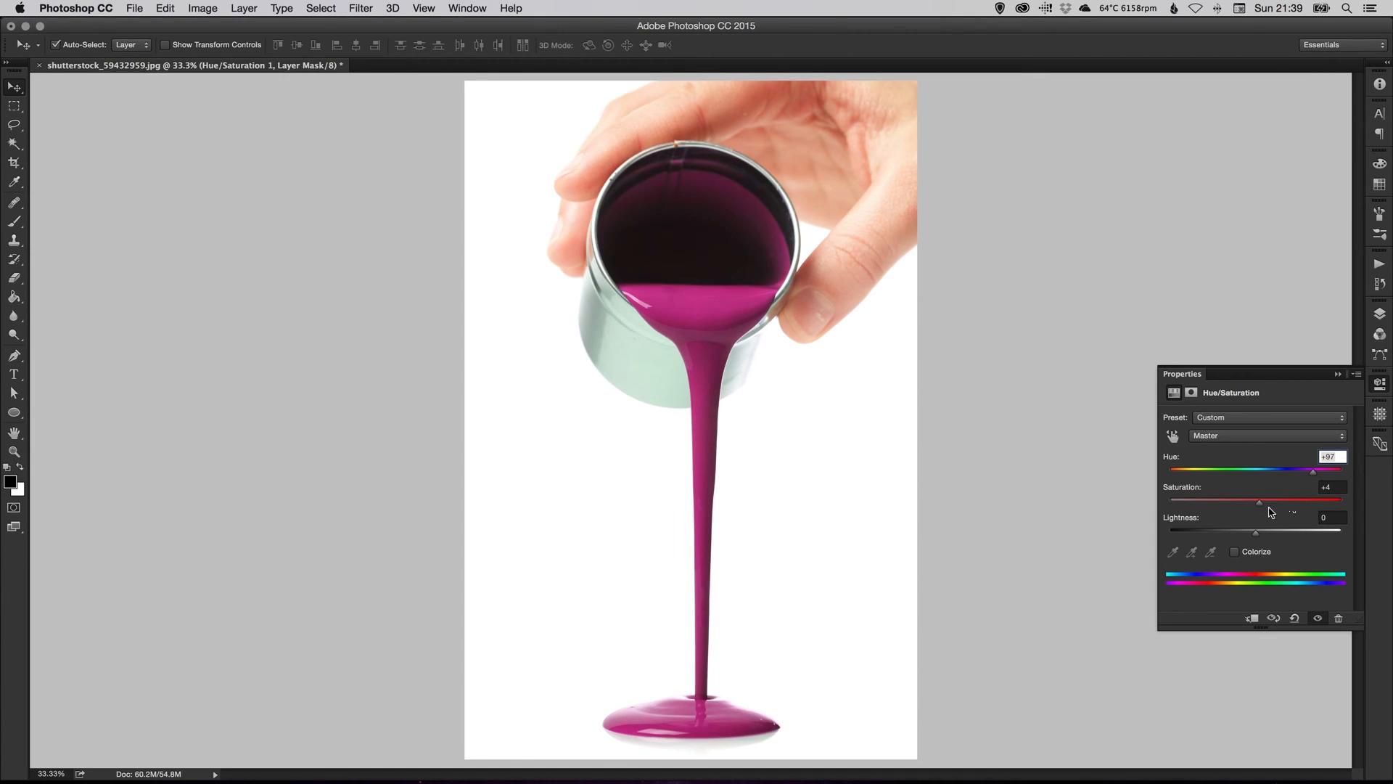
Step: Test lightening and darkening the paint, then return to the Layers list
drag(1256, 531, 1286, 531)
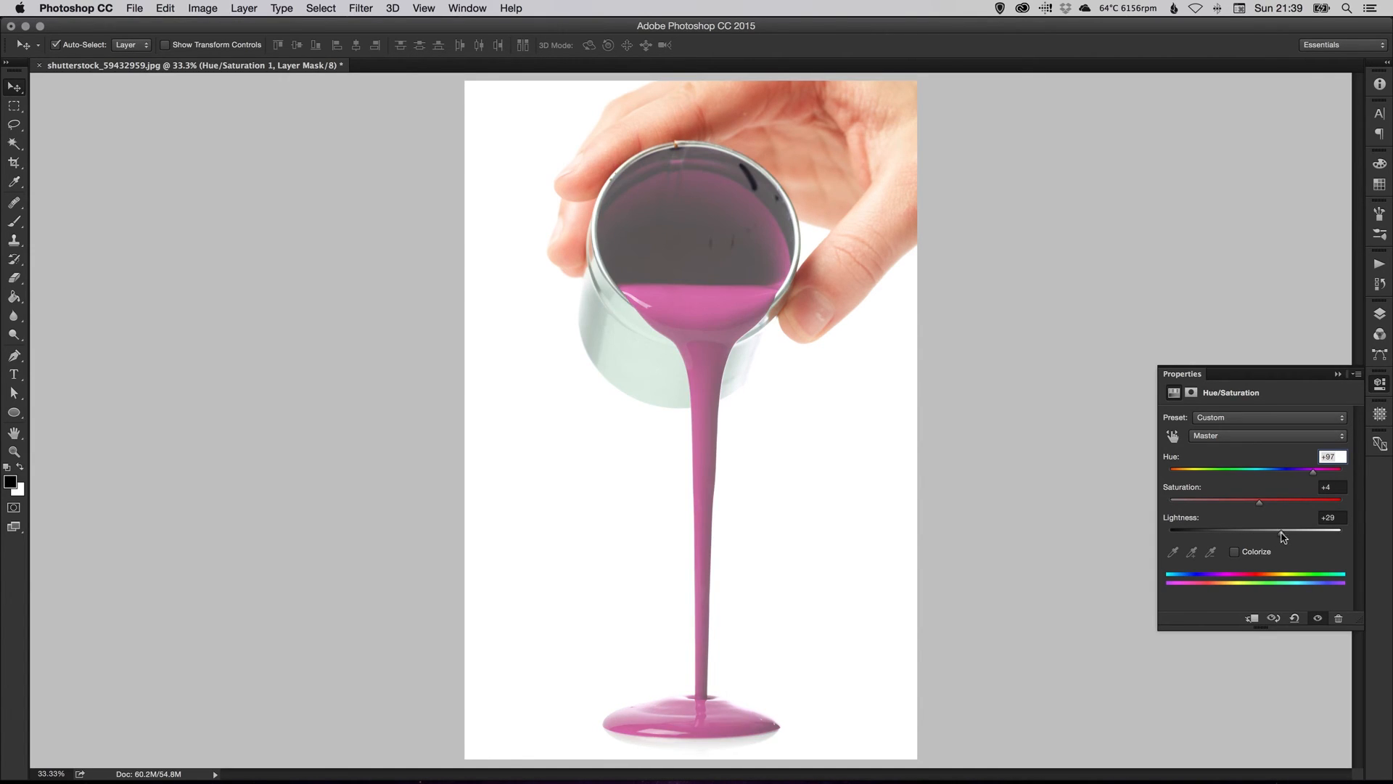
drag(1267, 530, 1287, 531)
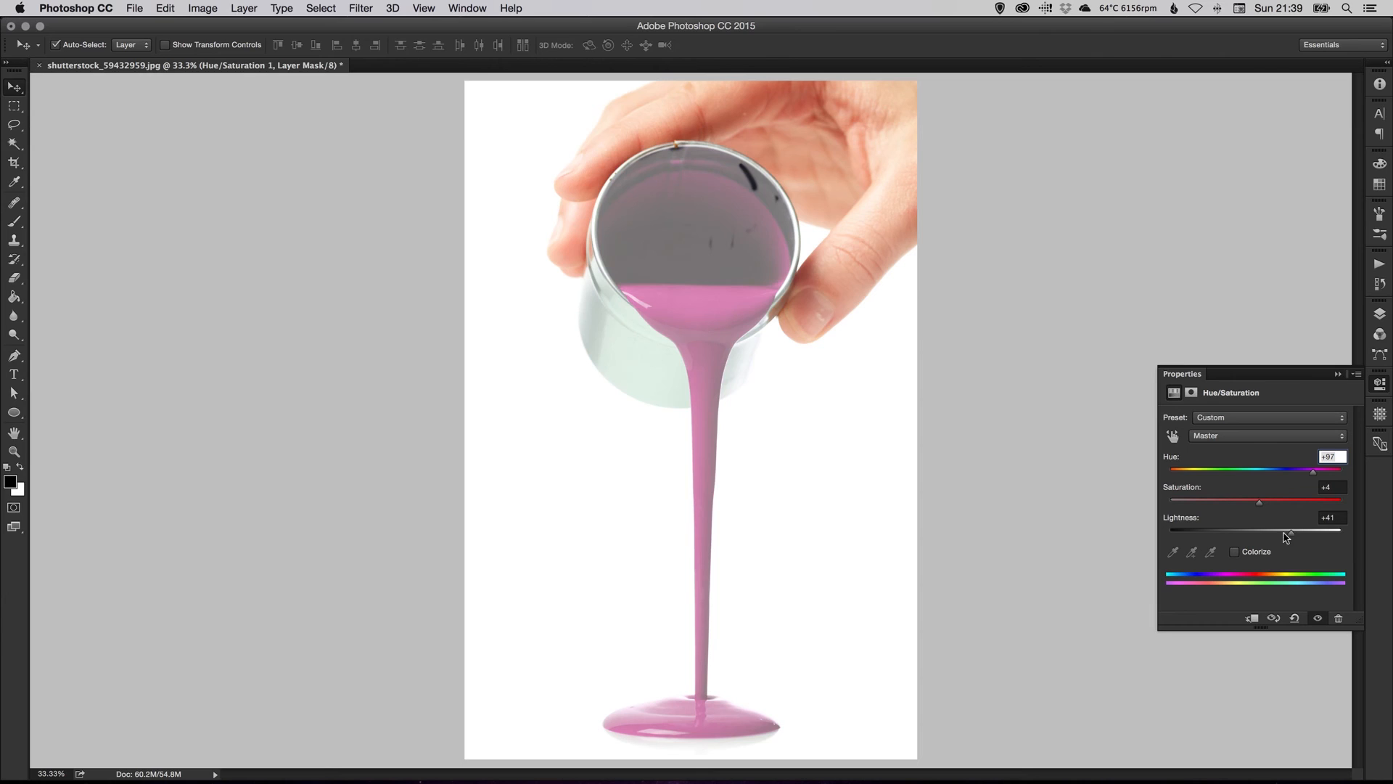
drag(1313, 529, 1251, 530)
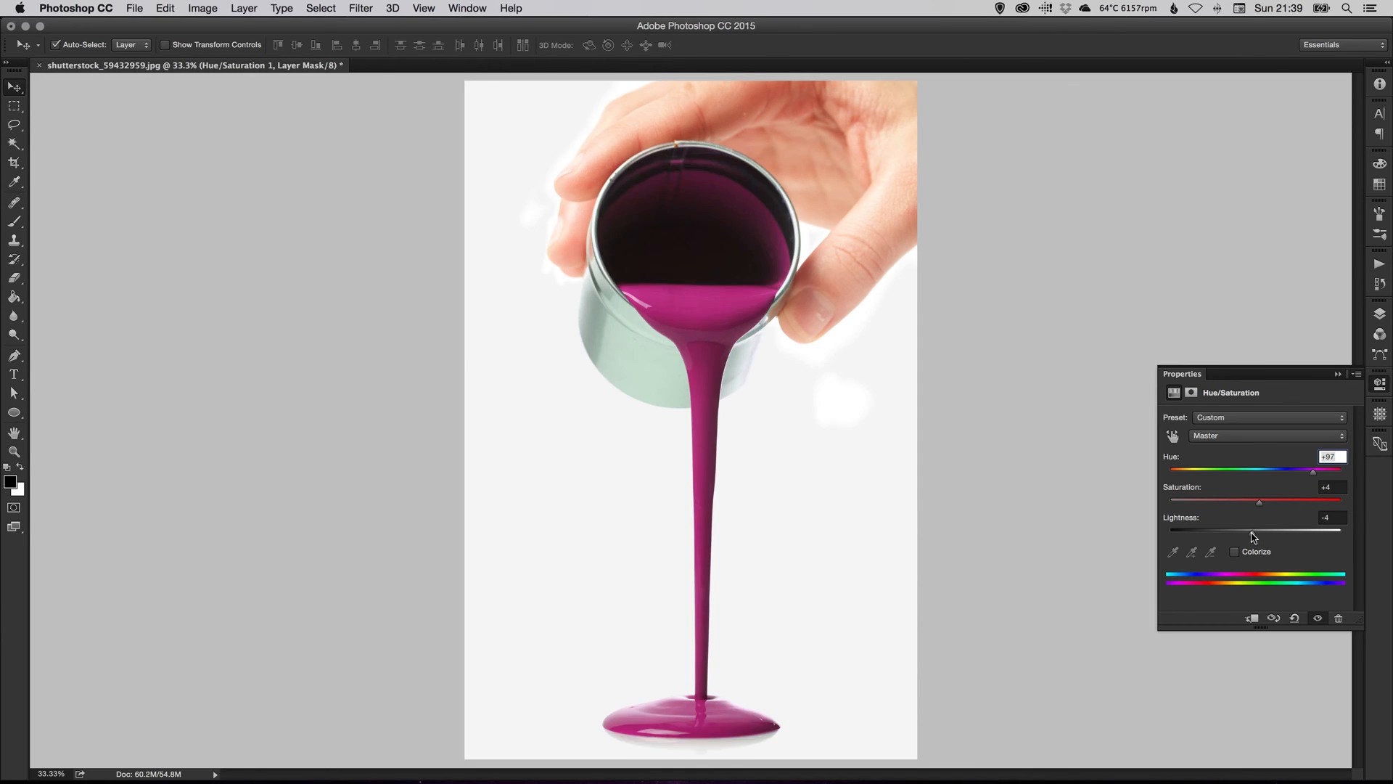
drag(1259, 530, 1221, 530)
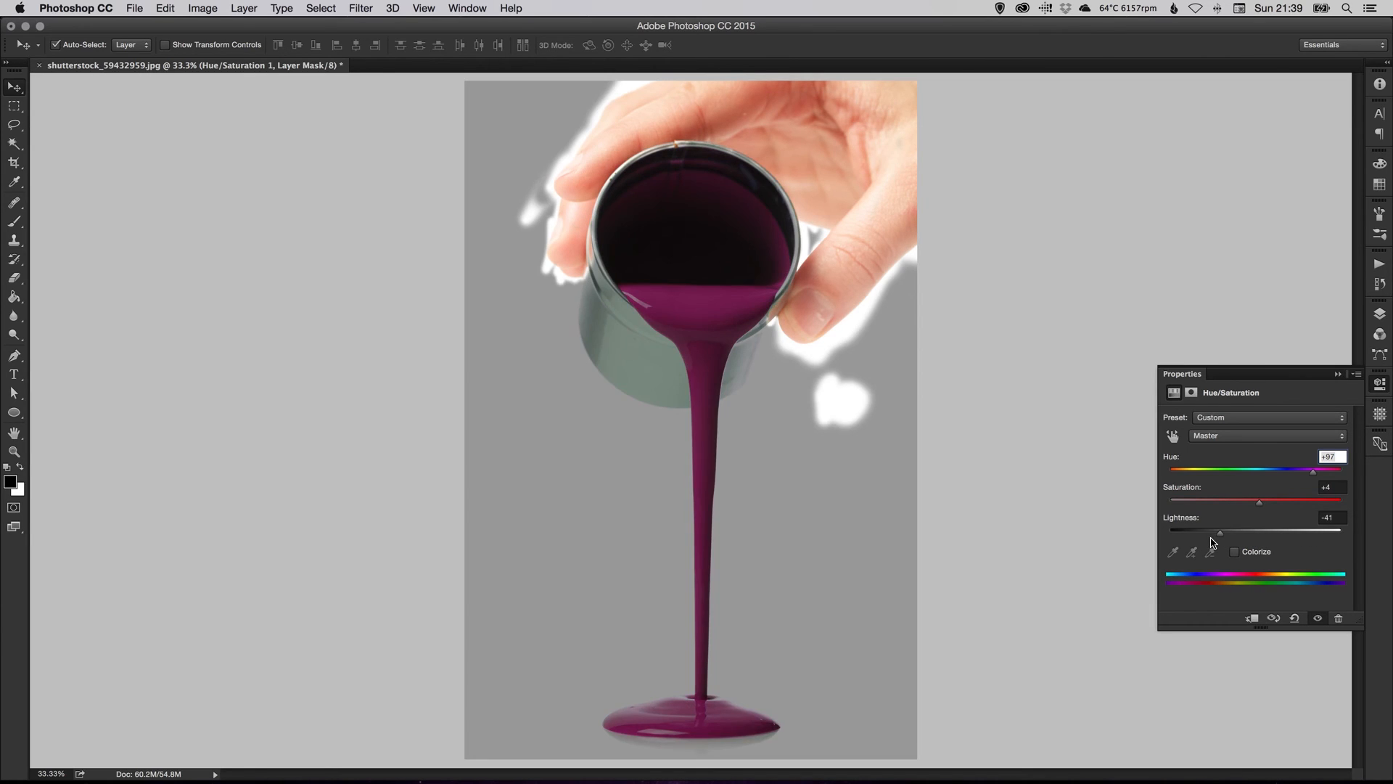
drag(1219, 530, 1224, 531)
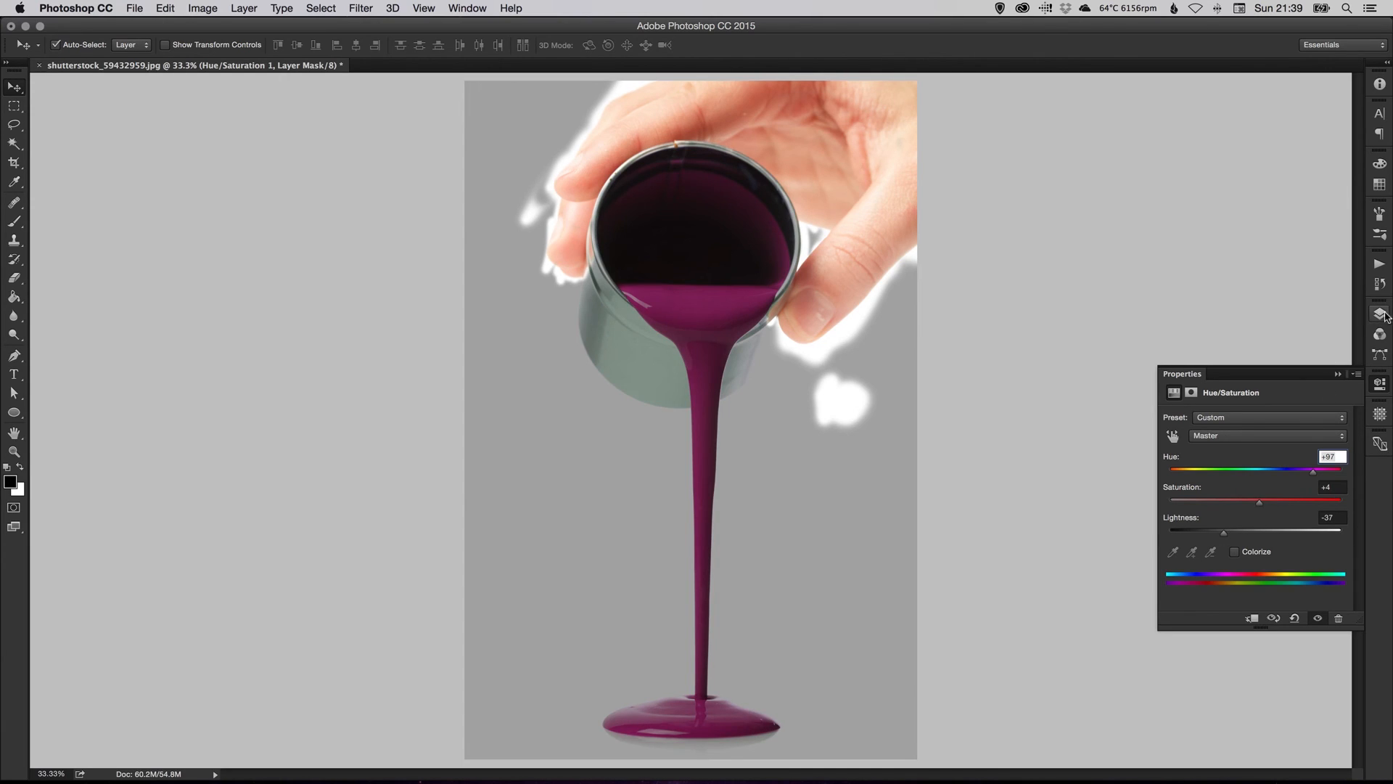
click(1381, 313)
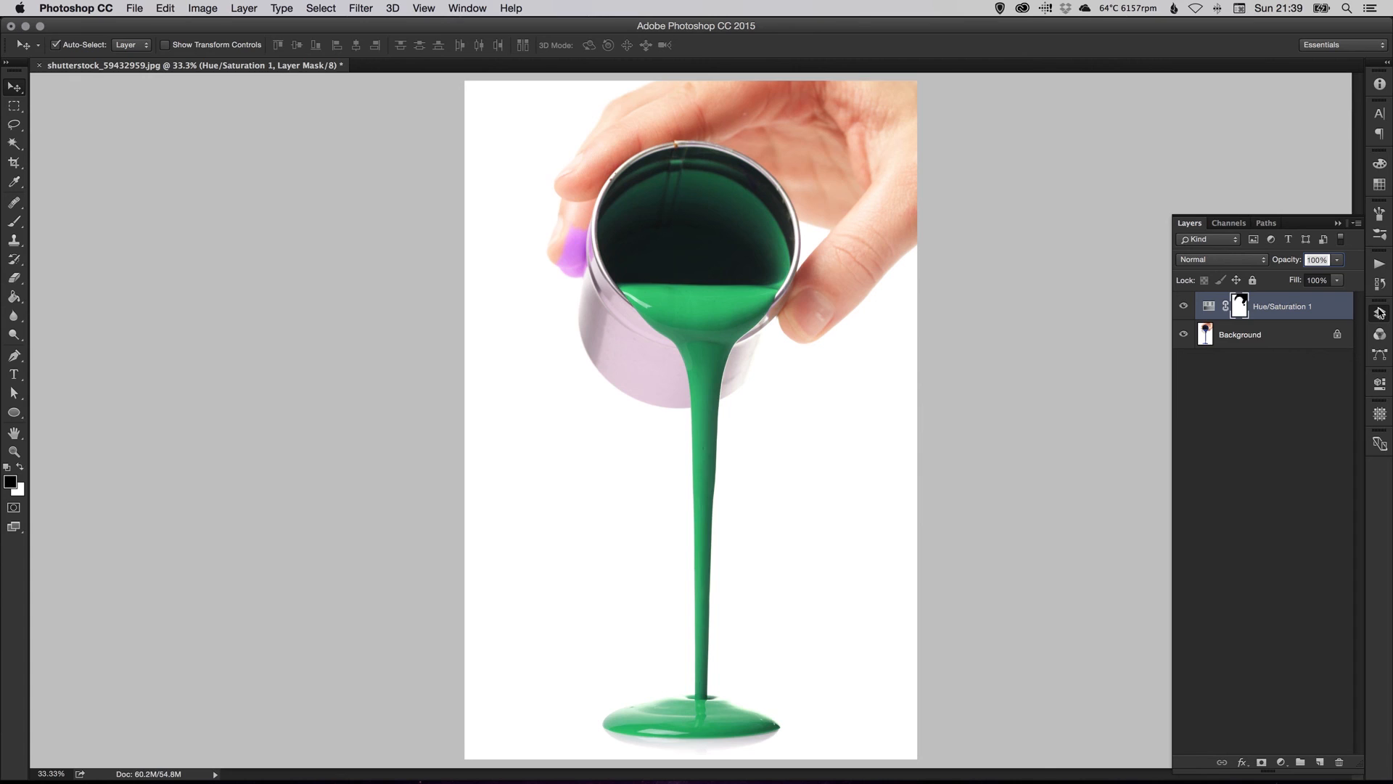
Step: Reopen the Hue/Saturation settings and drag the Hue slider to the right
double_click(1208, 305)
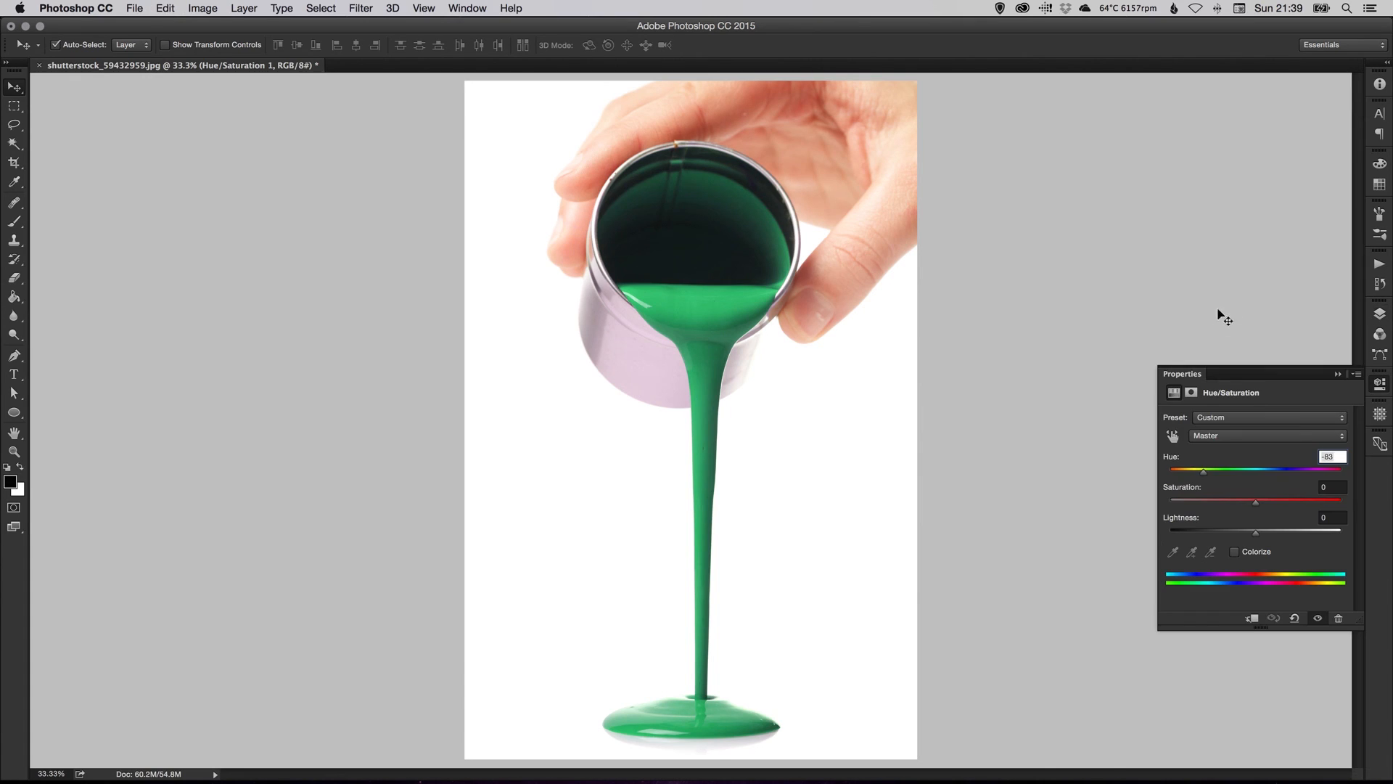
drag(1204, 471, 1314, 471)
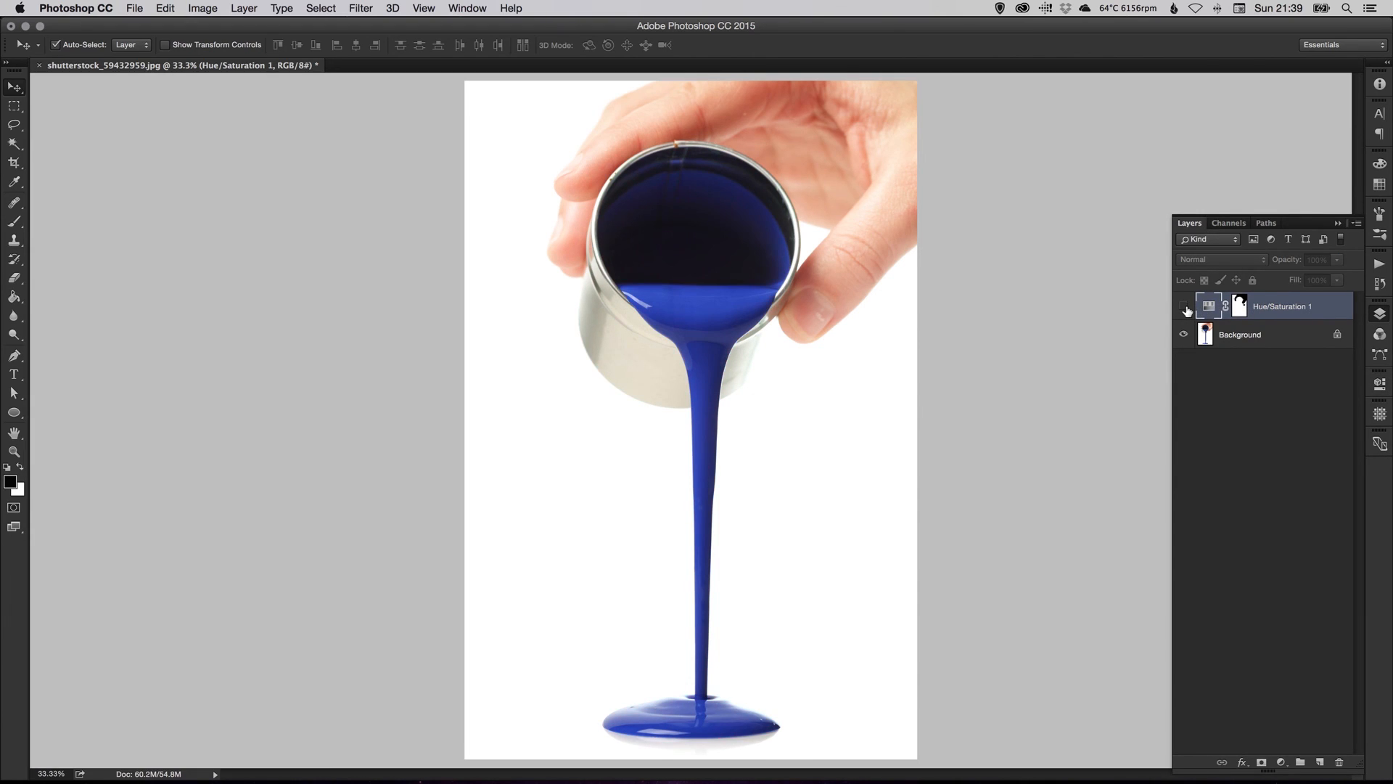
mouse_move(1184, 306)
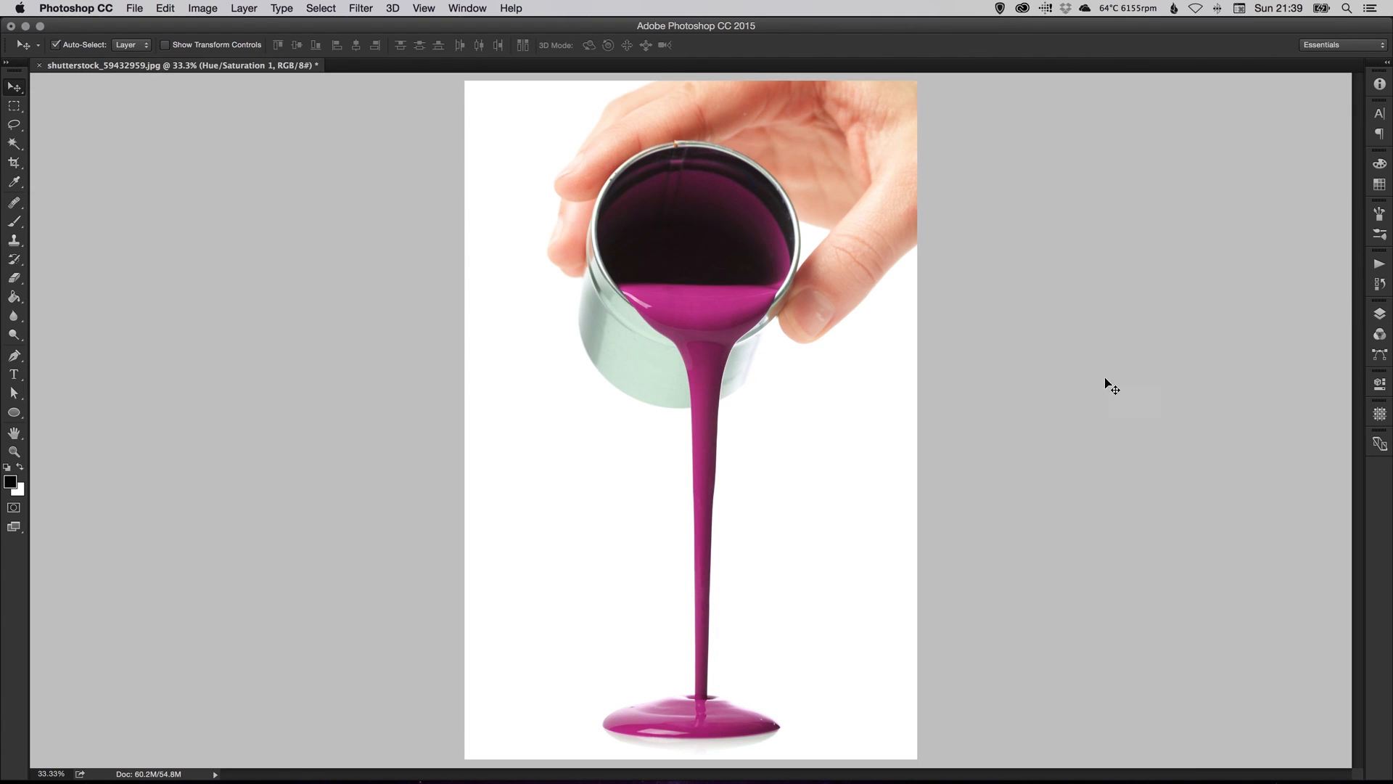
mouse_move(1007, 415)
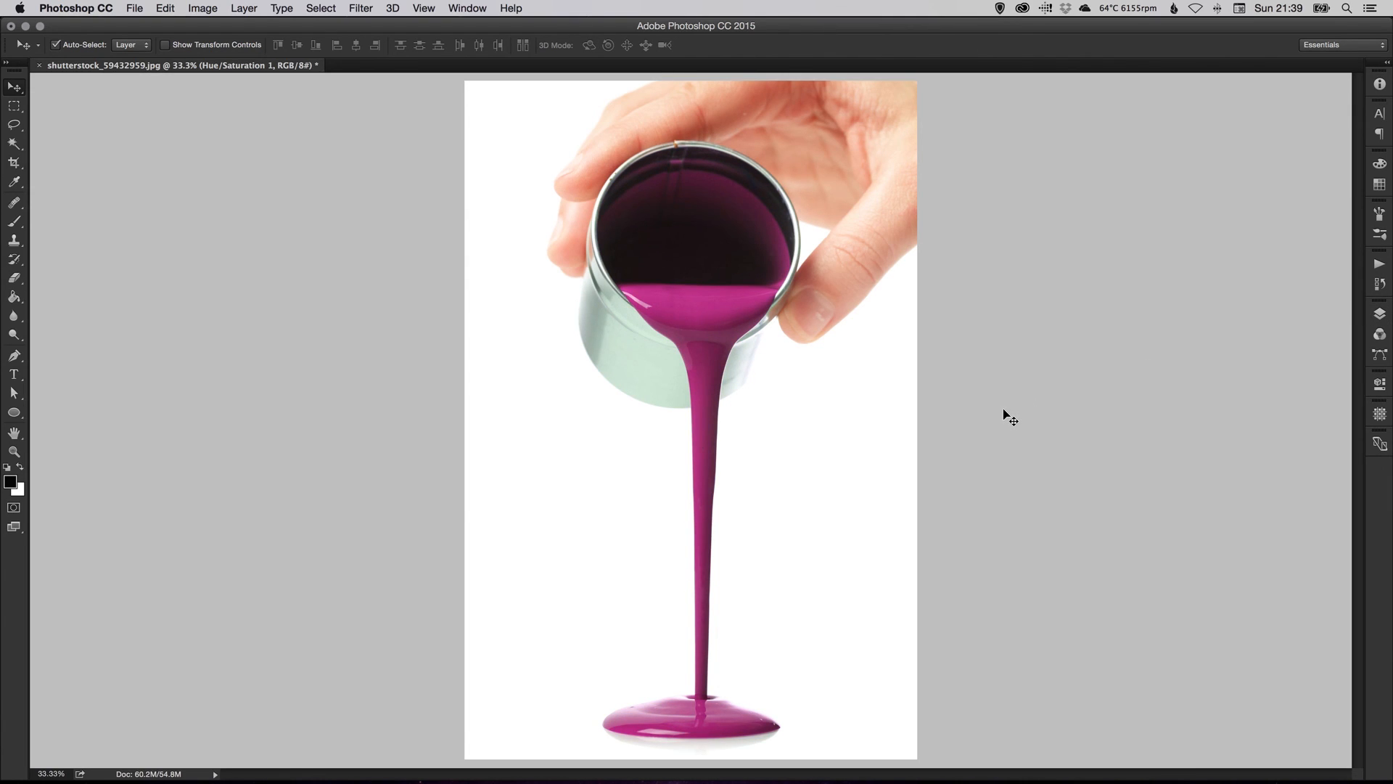